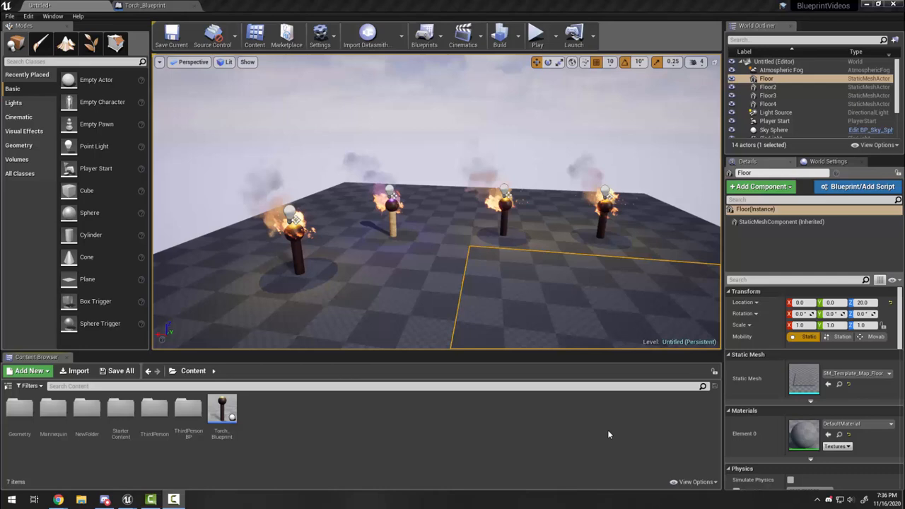
{"action": "mouse_move", "coordinate": [522, 319]}
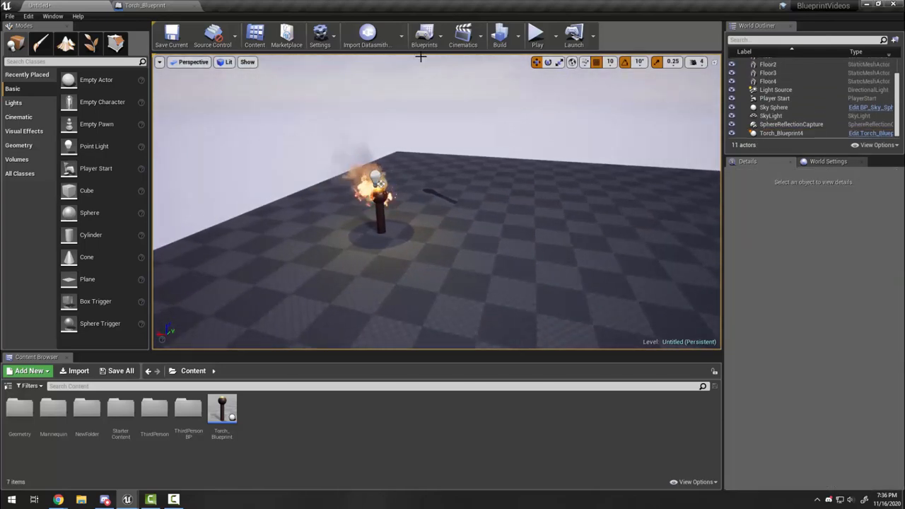
Step: Open the Blueprints toolbar dropdown to show the New Empty Blueprint Class option
{"action": "left_click", "coordinate": [422, 33]}
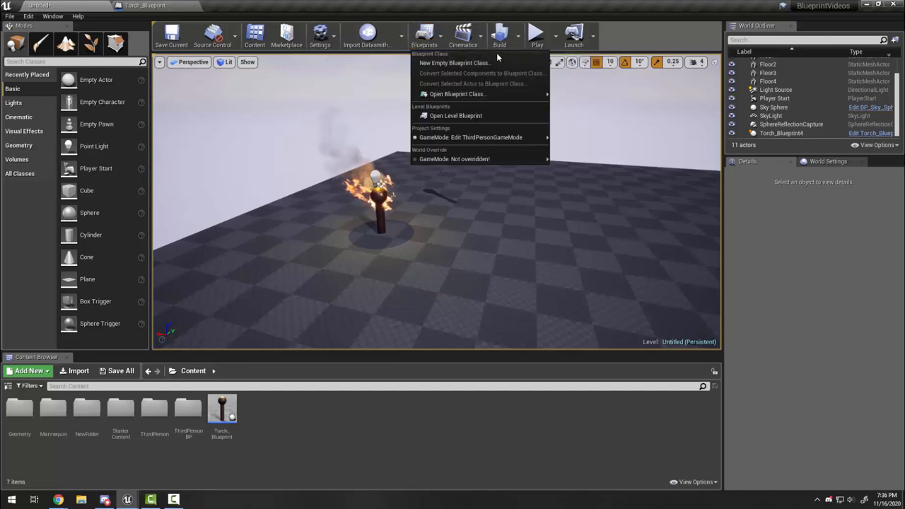
{"action": "mouse_move", "coordinate": [454, 63]}
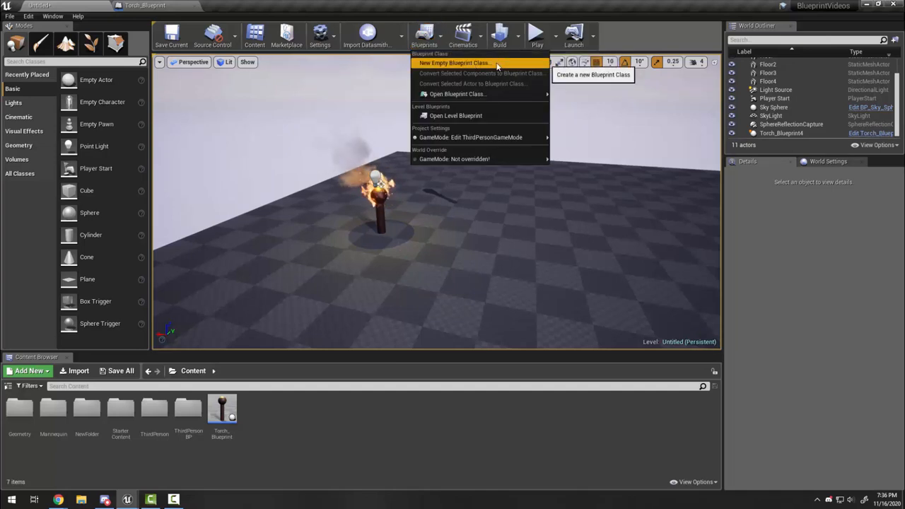
Step: Start a new empty blueprint class and move the Pick Parent Class dialog aside
{"action": "left_click", "coordinate": [455, 62]}
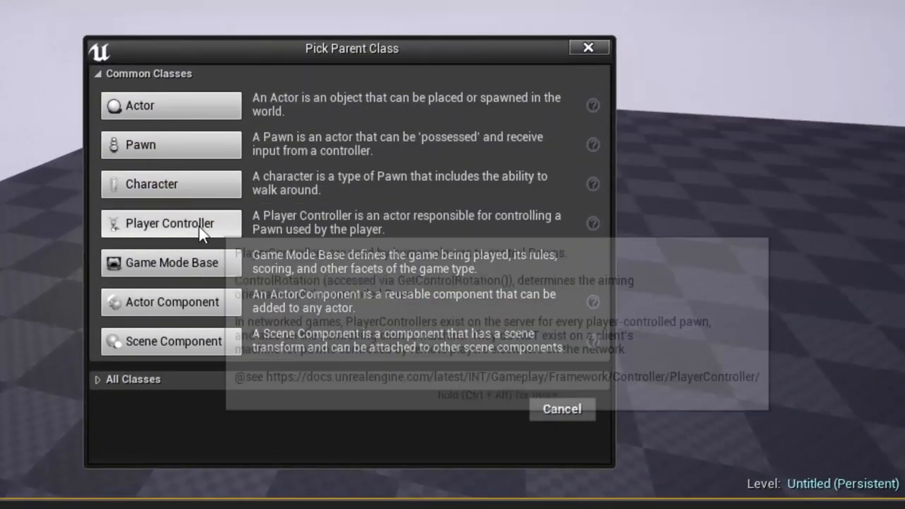
{"action": "mouse_move", "coordinate": [302, 159]}
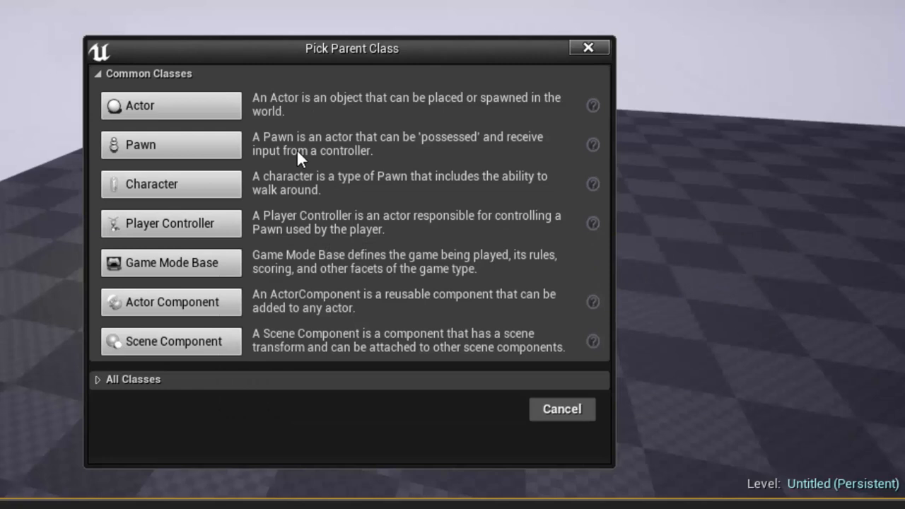
{"action": "mouse_move", "coordinate": [279, 127]}
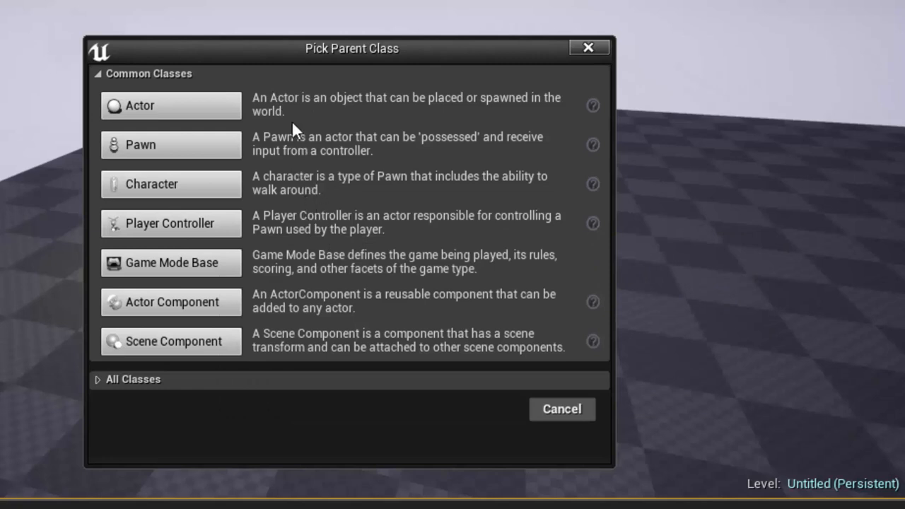
{"action": "left_click_drag", "start_coordinate": [352, 48], "coordinate": [178, 13]}
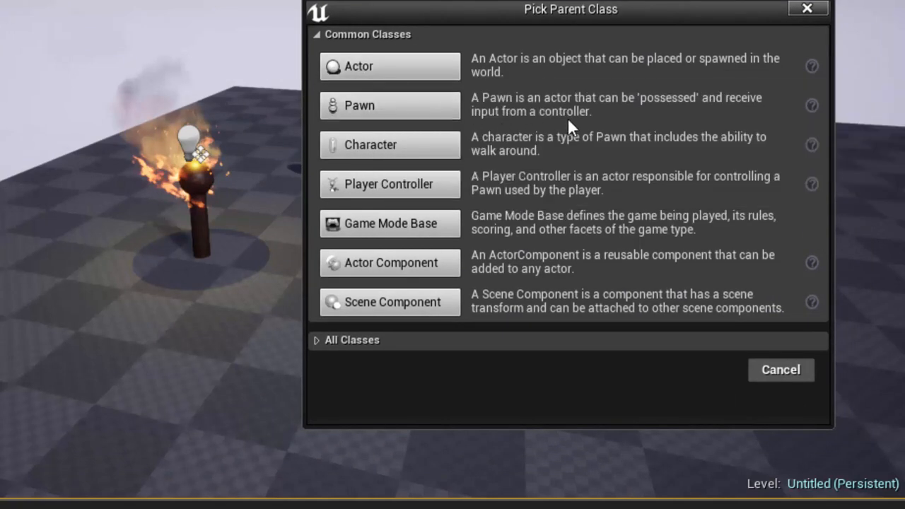
{"action": "mouse_move", "coordinate": [581, 139]}
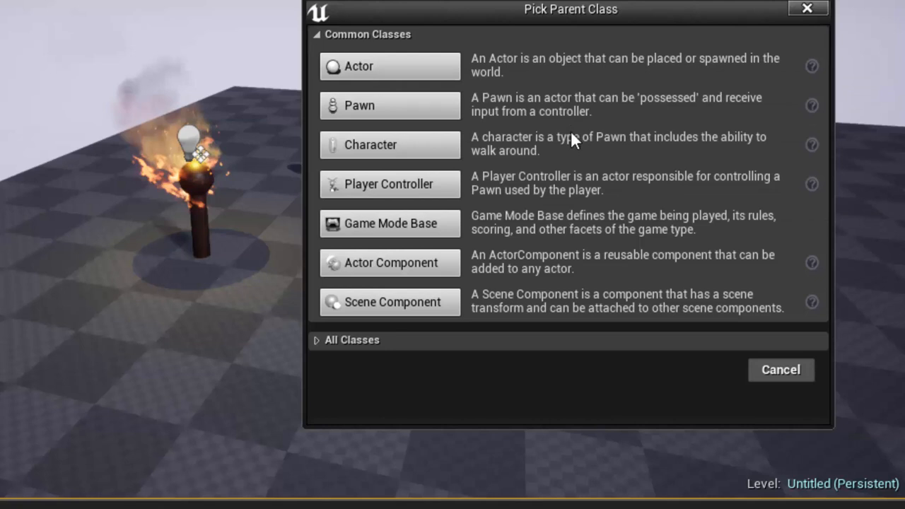
{"action": "mouse_move", "coordinate": [605, 122]}
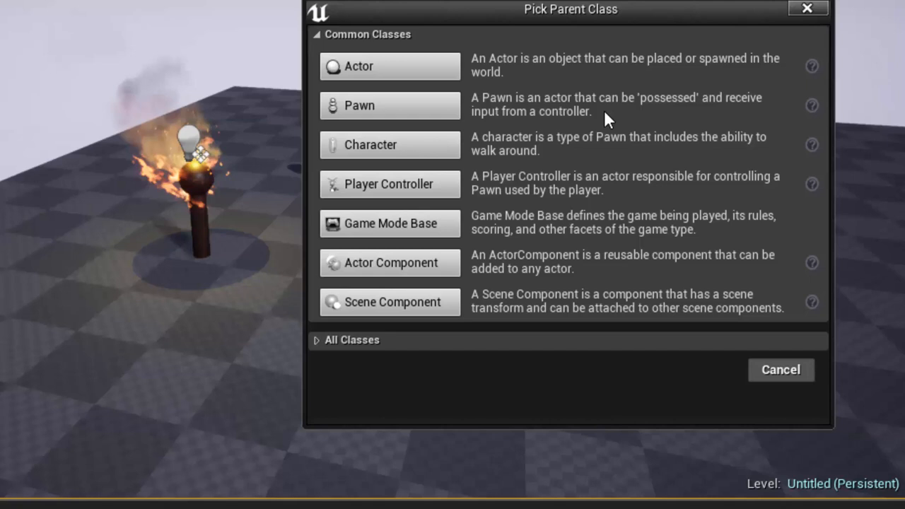
{"action": "mouse_move", "coordinate": [463, 165]}
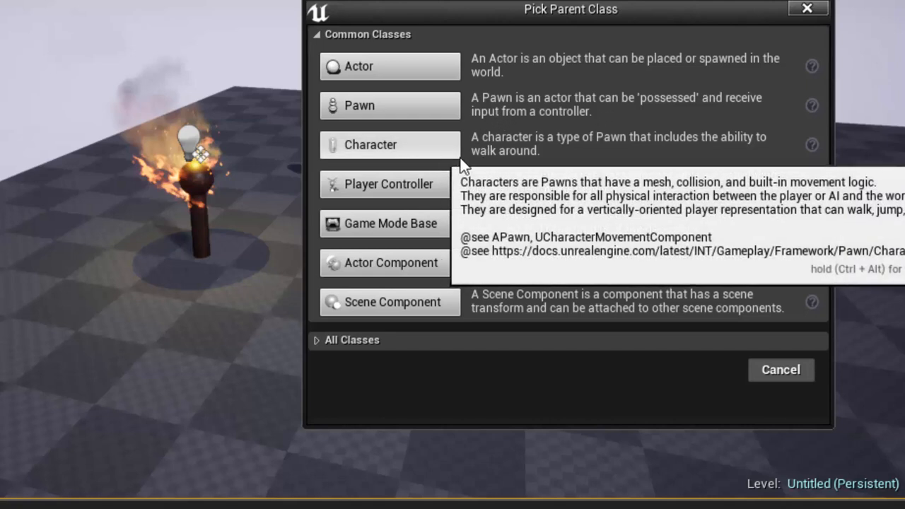
{"action": "mouse_move", "coordinate": [515, 159]}
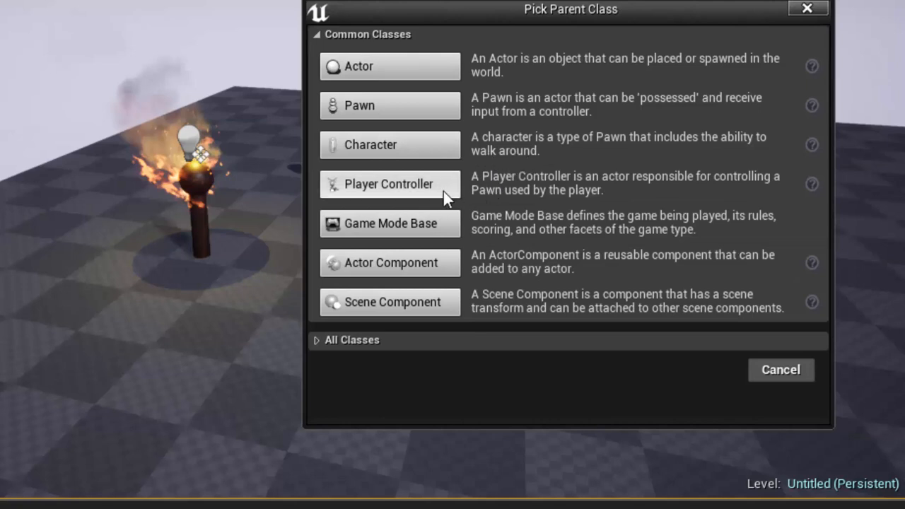
{"action": "mouse_move", "coordinate": [499, 200]}
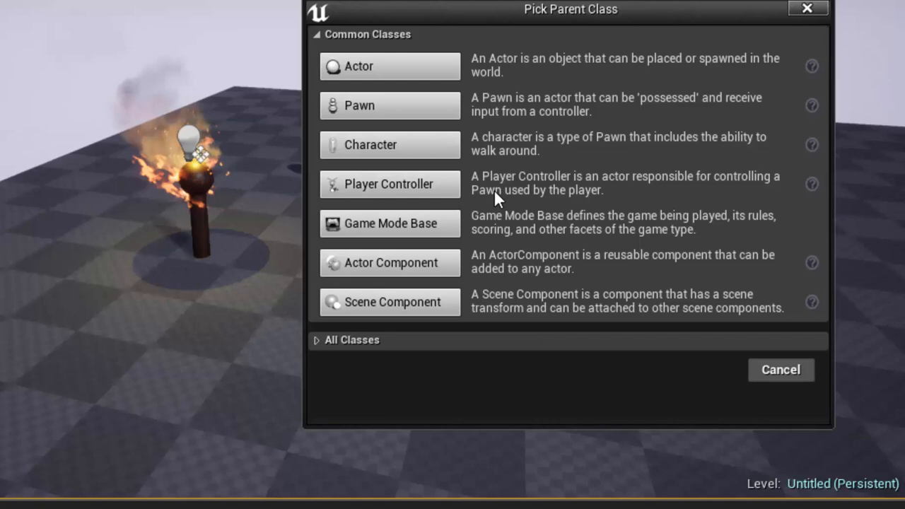
{"action": "mouse_move", "coordinate": [493, 263]}
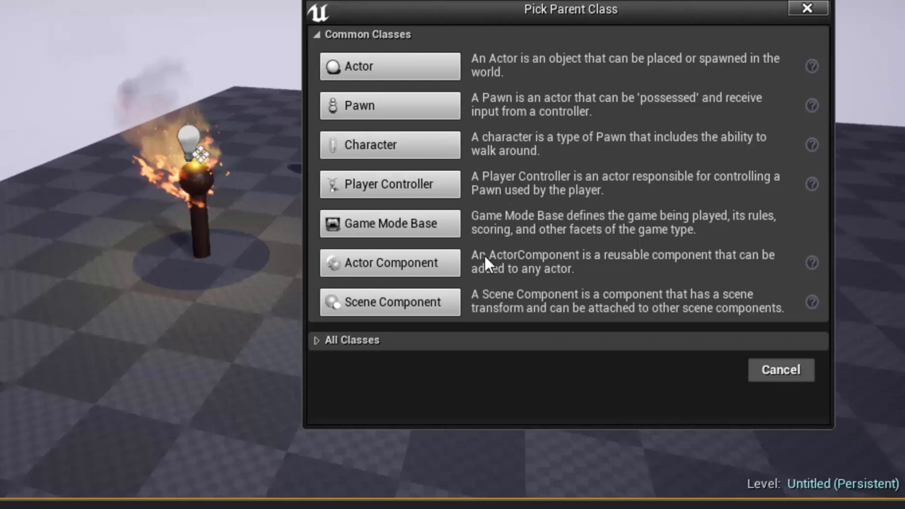
{"action": "mouse_move", "coordinate": [505, 328]}
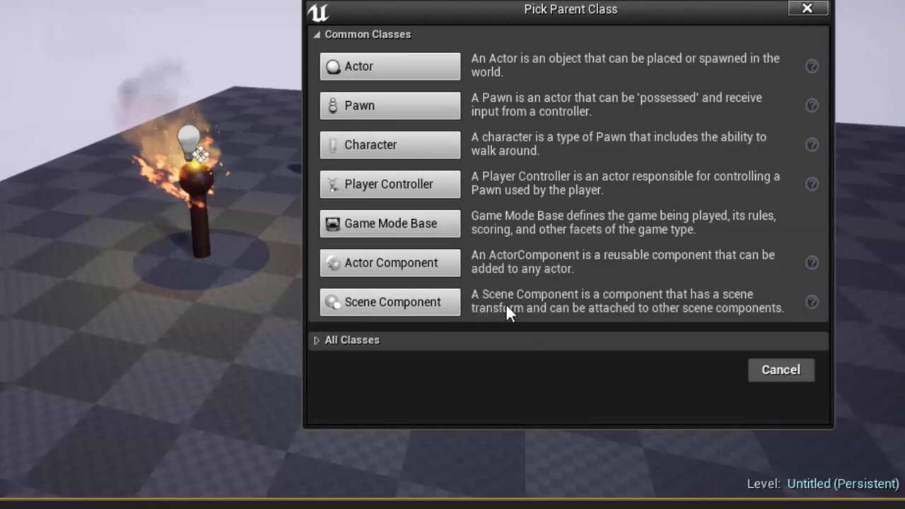
{"action": "mouse_move", "coordinate": [509, 314]}
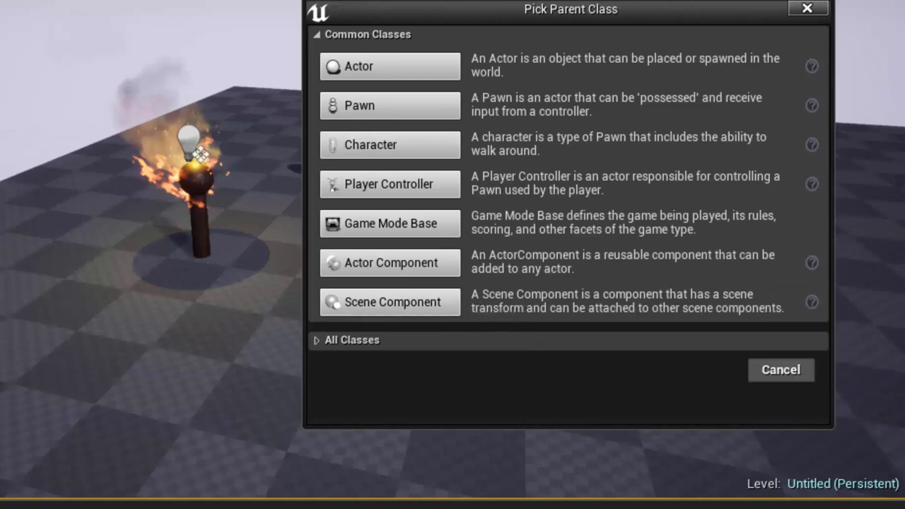
{"action": "mouse_move", "coordinate": [417, 230]}
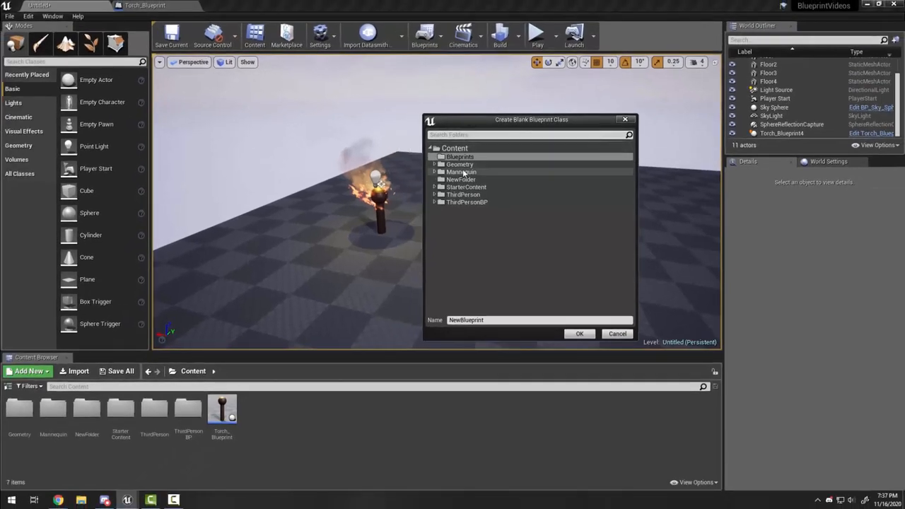
{"action": "mouse_move", "coordinate": [481, 353]}
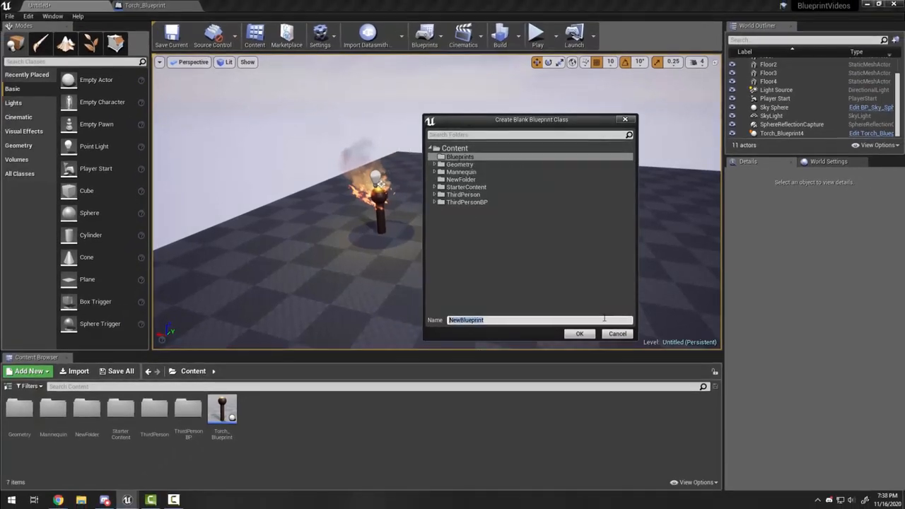
Step: Name the Actor blueprint 'Rotator_Blueprint' in the Blueprints folder and confirm with OK
{"action": "type", "text": "Rotator"}
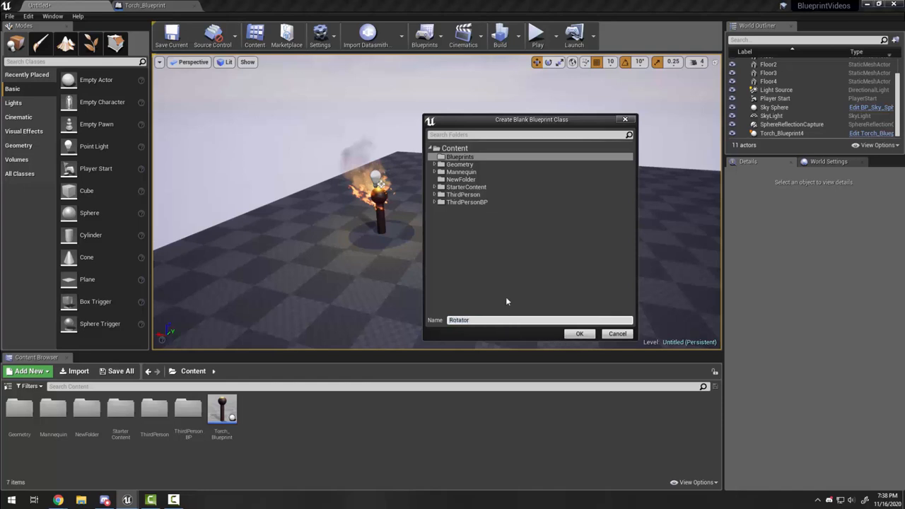
{"action": "type", "text": "_"}
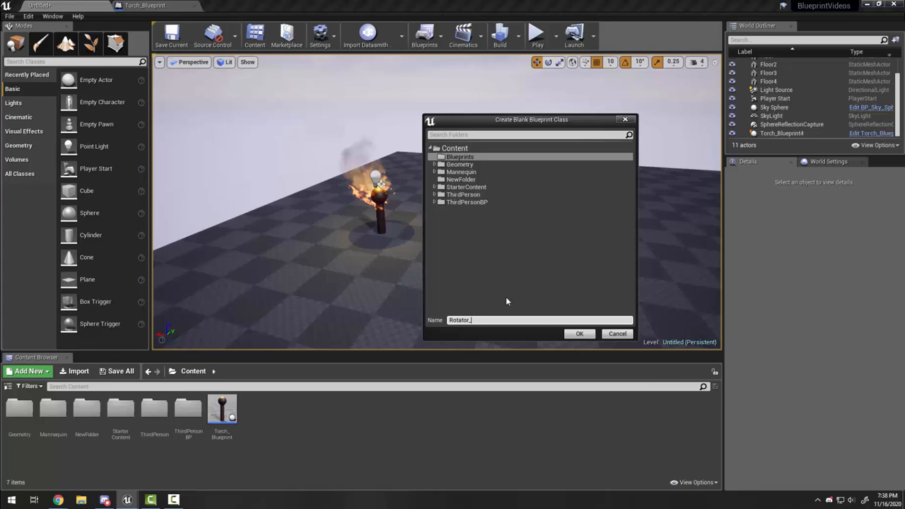
{"action": "type", "text": "Blueprint"}
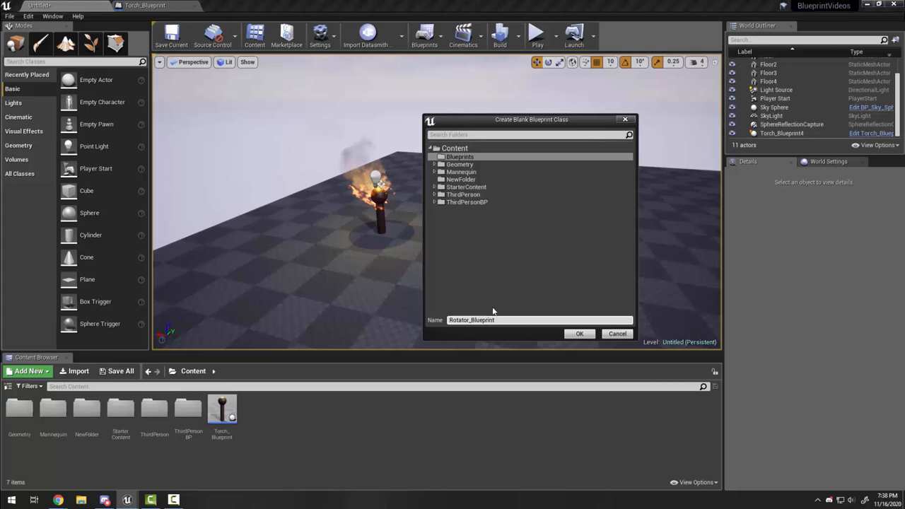
{"action": "left_click", "coordinate": [578, 334]}
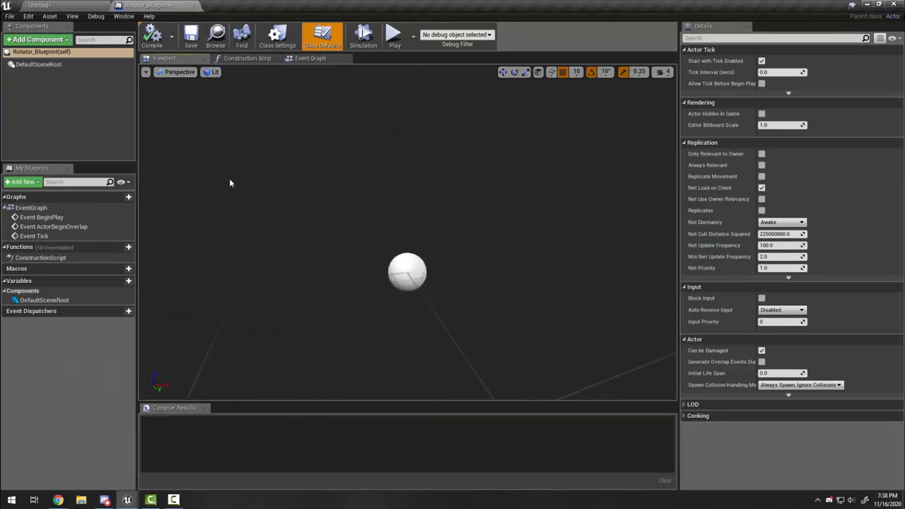
Step: Select the DefaultSceneRoot component to inspect its transform and movable mobility
{"action": "left_click", "coordinate": [42, 68]}
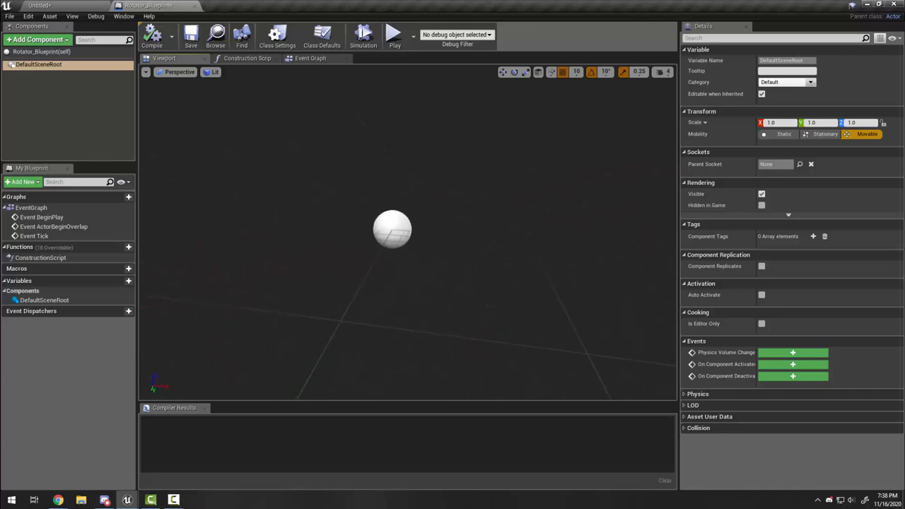
{"action": "mouse_move", "coordinate": [394, 236]}
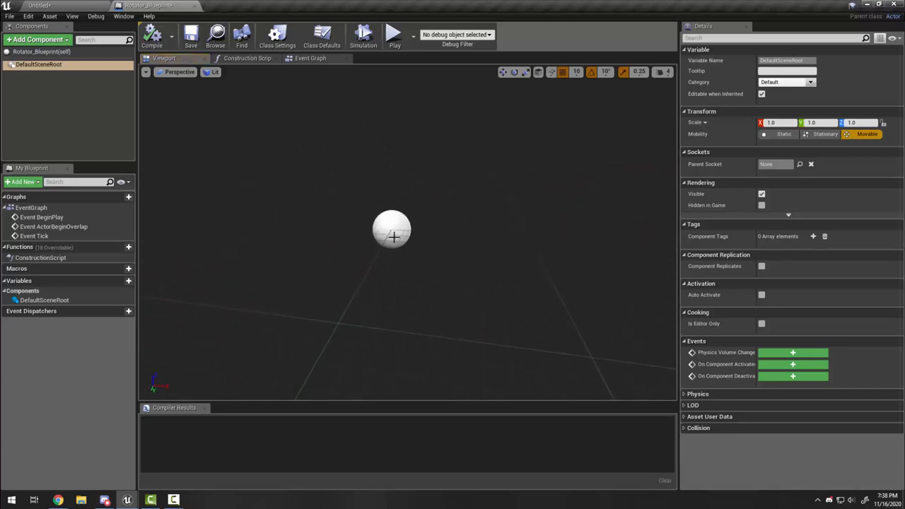
{"action": "mouse_move", "coordinate": [395, 227]}
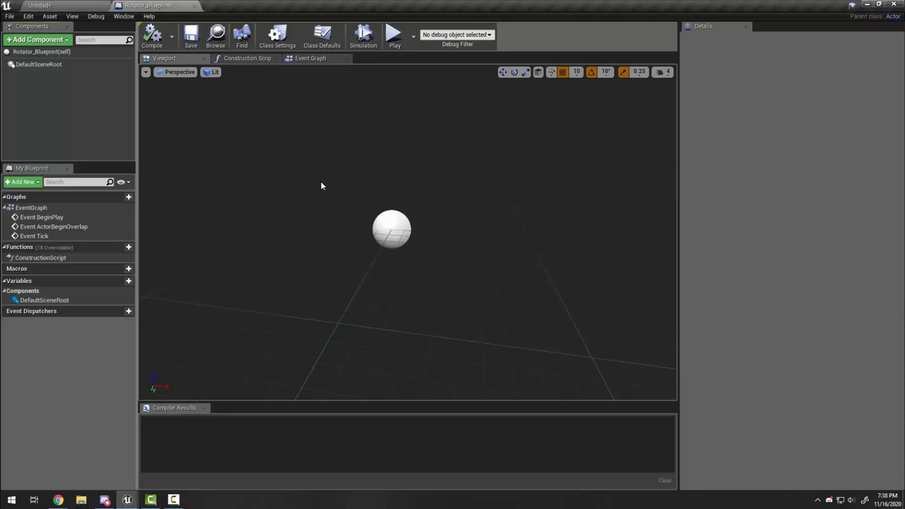
{"action": "mouse_move", "coordinate": [453, 301]}
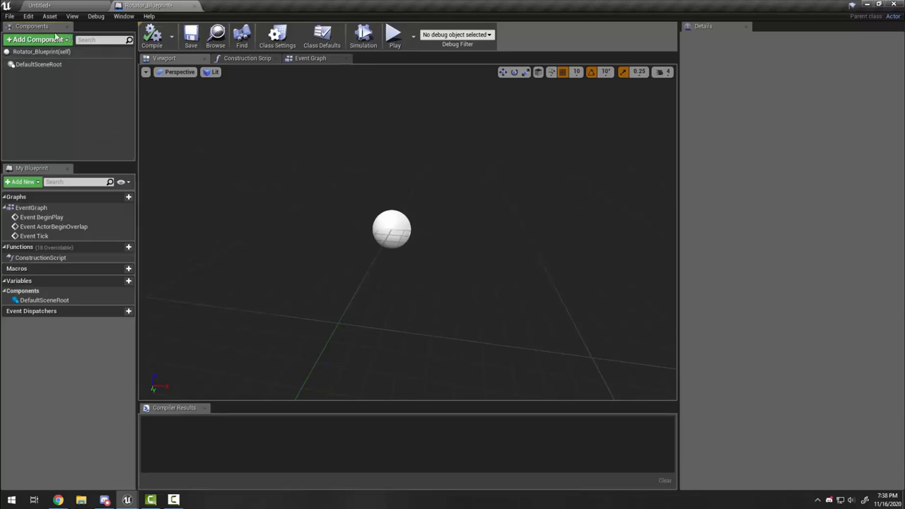
{"action": "mouse_move", "coordinate": [38, 39]}
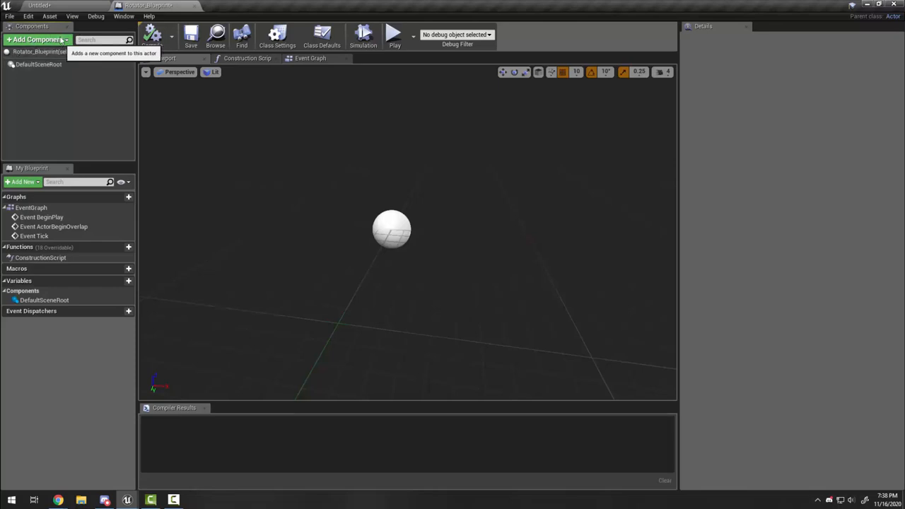
{"action": "mouse_move", "coordinate": [21, 347]}
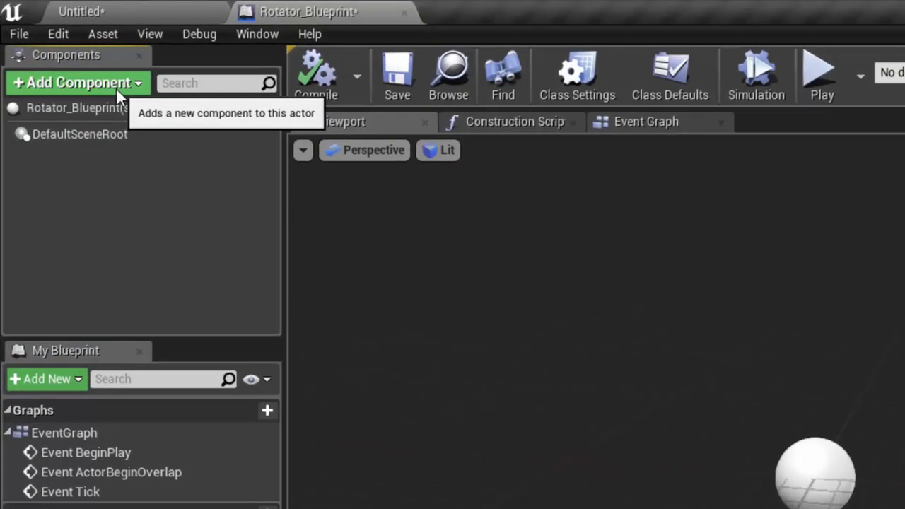
Step: Add a Static Mesh component from the Common section of Add Component
{"action": "left_click", "coordinate": [78, 82]}
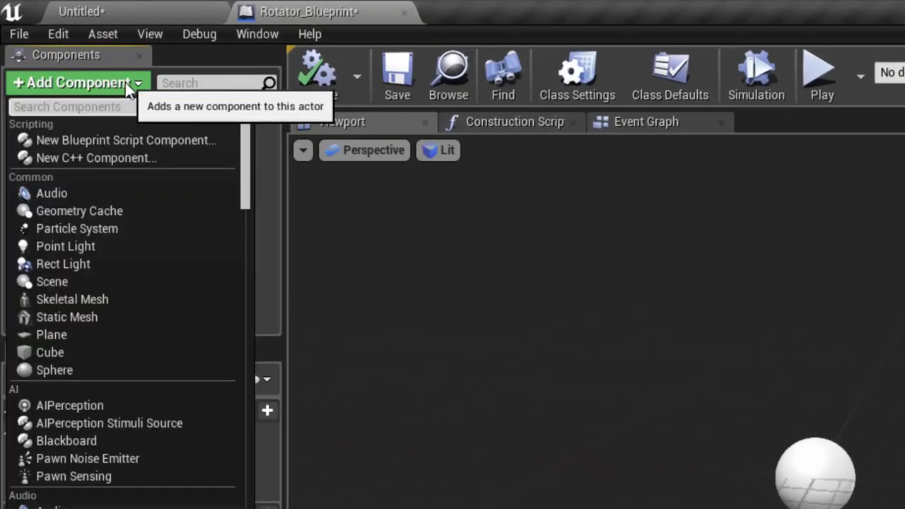
{"action": "mouse_move", "coordinate": [88, 328]}
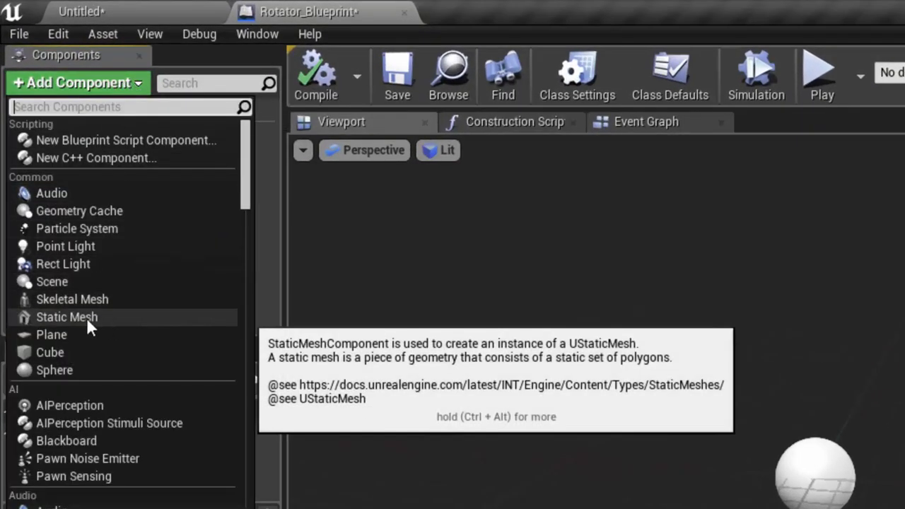
{"action": "mouse_move", "coordinate": [65, 243]}
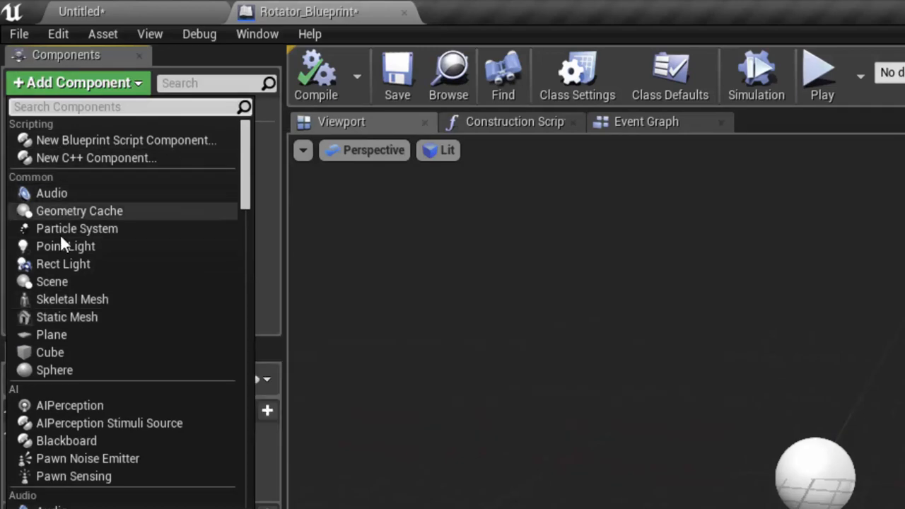
{"action": "mouse_move", "coordinate": [247, 197]}
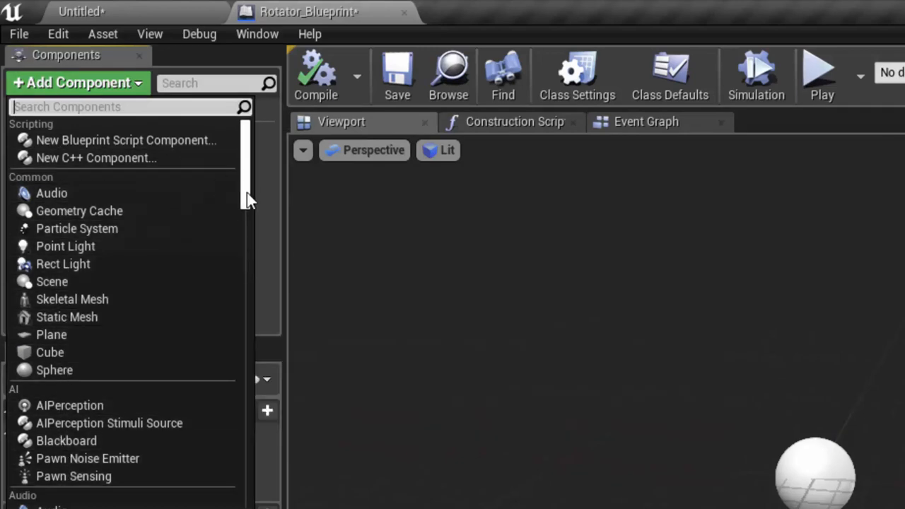
{"action": "mouse_move", "coordinate": [83, 290]}
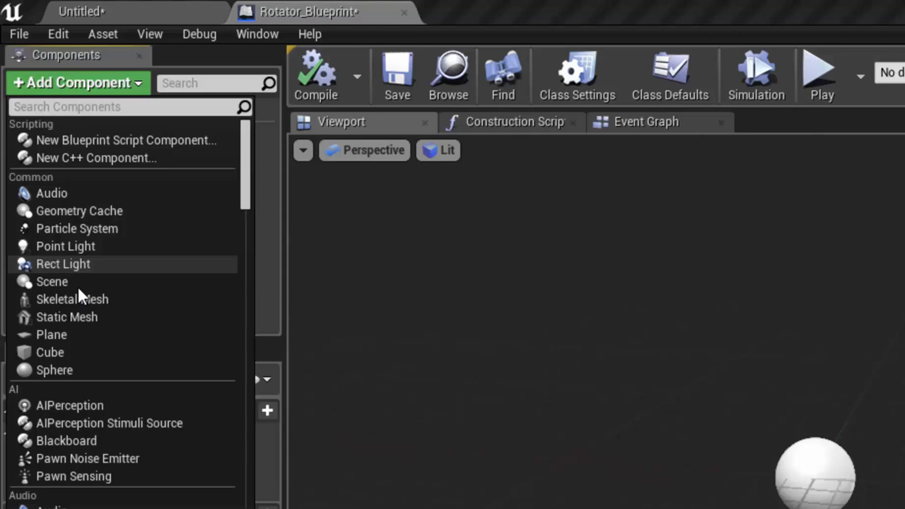
{"action": "mouse_move", "coordinate": [90, 337]}
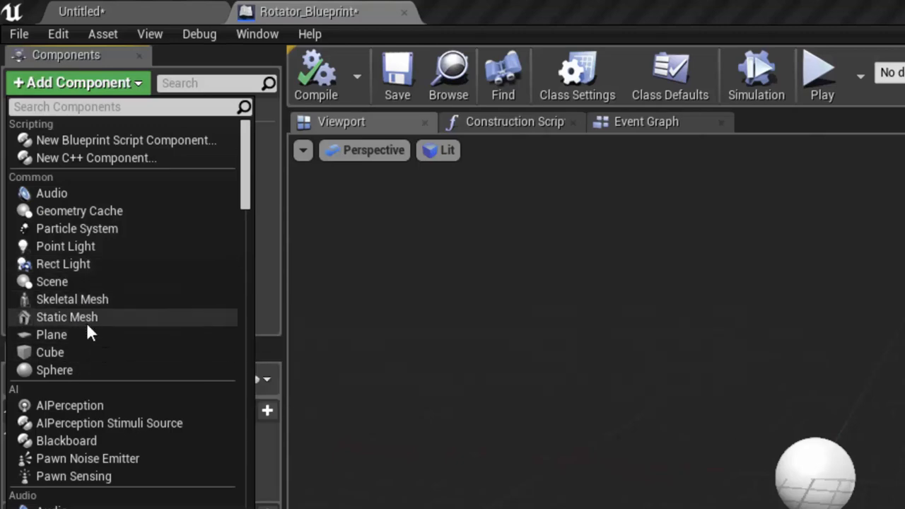
{"action": "left_click", "coordinate": [66, 316]}
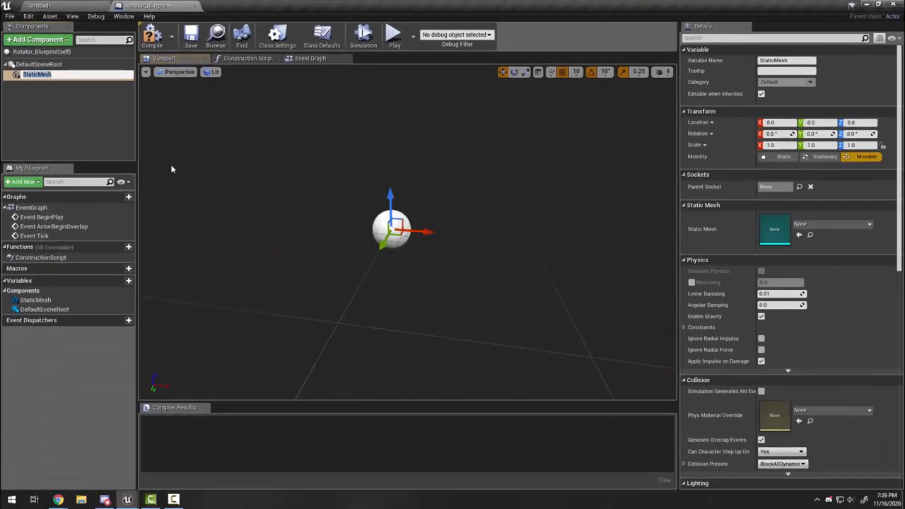
Step: Keep the default name 'StaticMesh' for the new component
{"action": "left_click", "coordinate": [39, 77]}
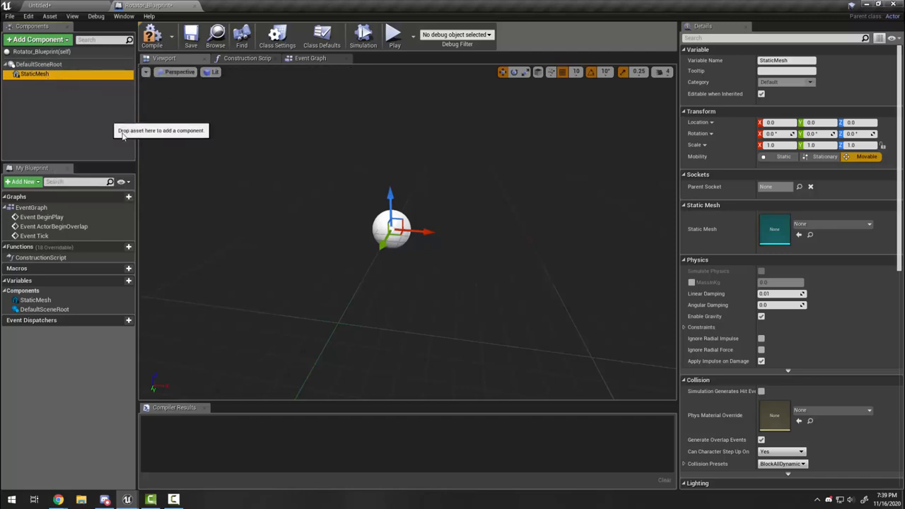
{"action": "mouse_move", "coordinate": [357, 197]}
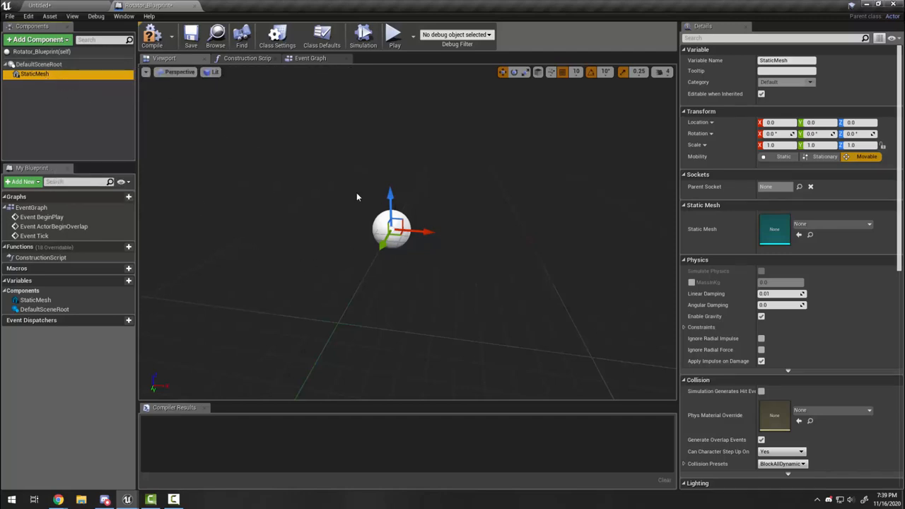
{"action": "mouse_move", "coordinate": [417, 316]}
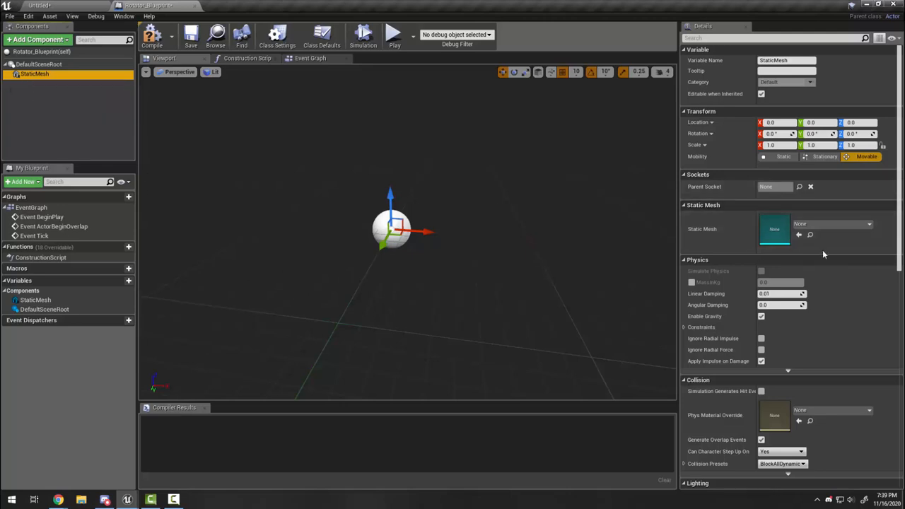
{"action": "mouse_move", "coordinate": [824, 216]}
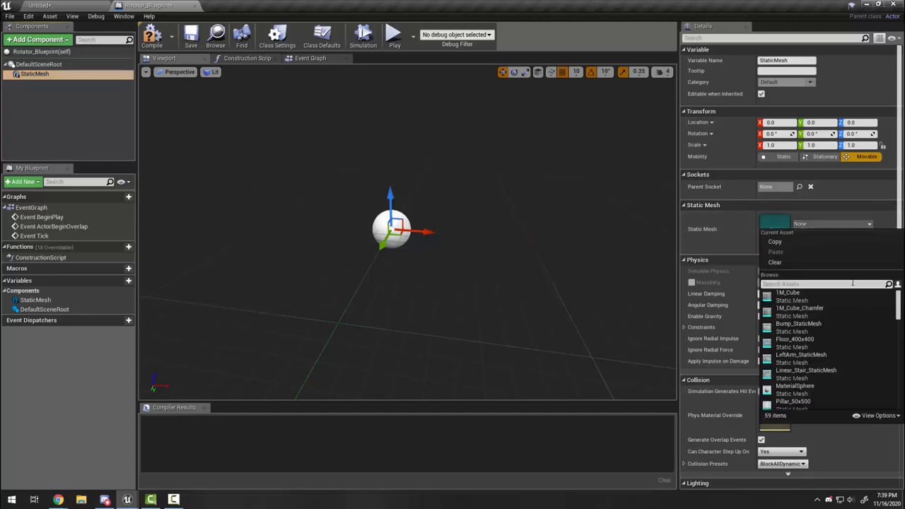
Step: Assign Shape_Cube as the StaticMesh component's mesh and scroll through its details
{"action": "scroll", "scroll_direction": "down", "scroll_amount": 3}
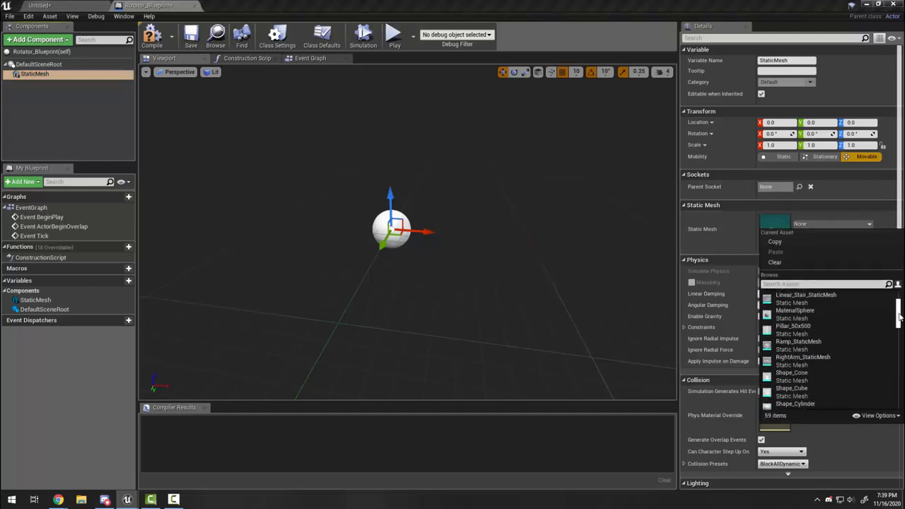
{"action": "mouse_move", "coordinate": [787, 338]}
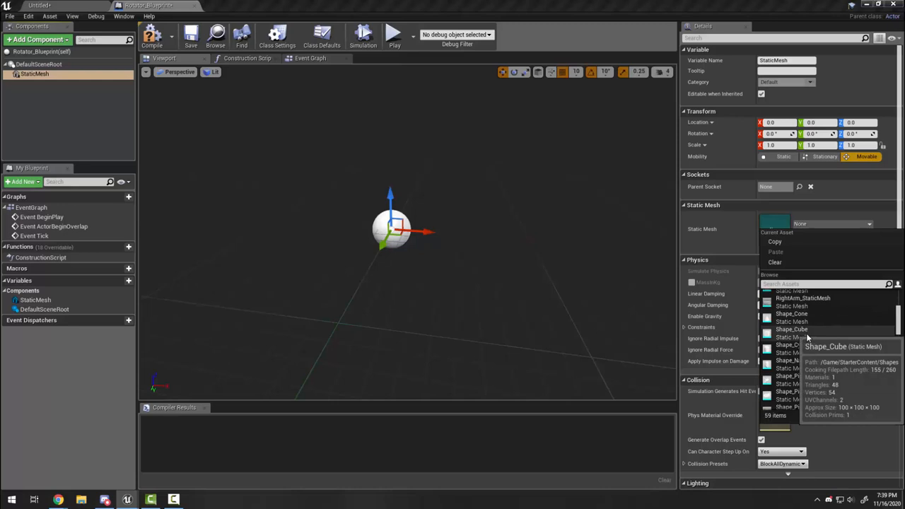
{"action": "left_click", "coordinate": [778, 333]}
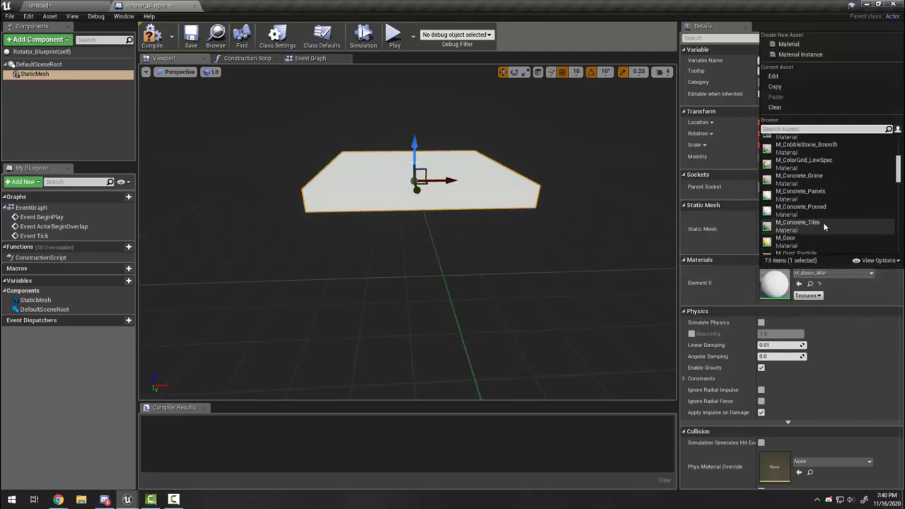
{"action": "scroll", "scroll_direction": "down", "scroll_amount": 3}
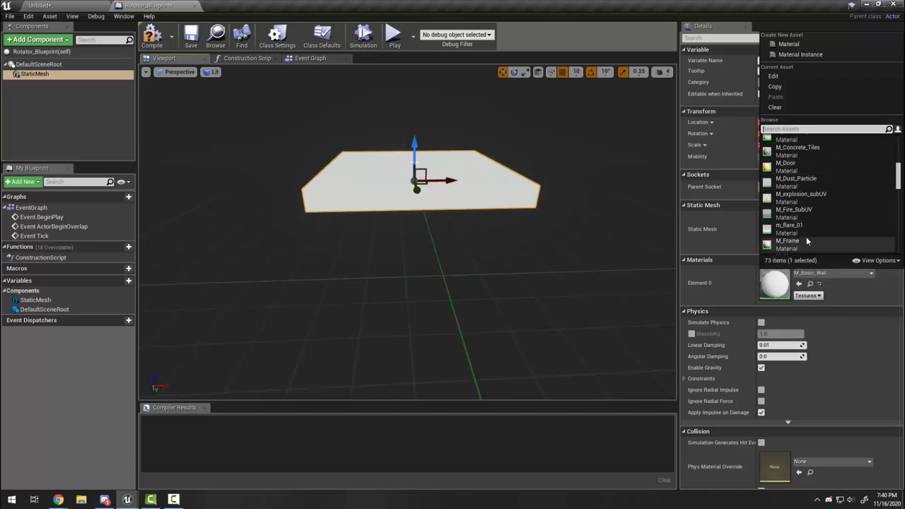
{"action": "scroll", "scroll_direction": "down", "scroll_amount": 3}
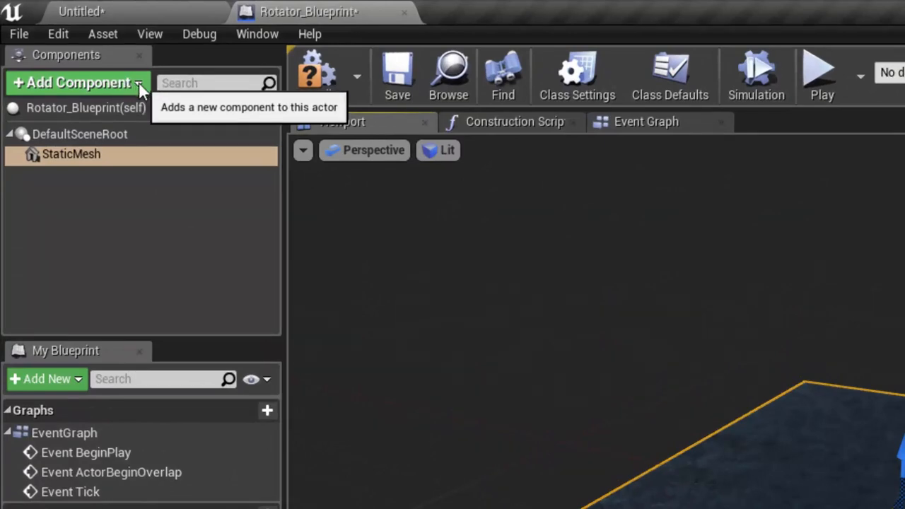
Step: Add a RotatingMovement component from the Movement section of the component list
{"action": "left_click", "coordinate": [76, 82]}
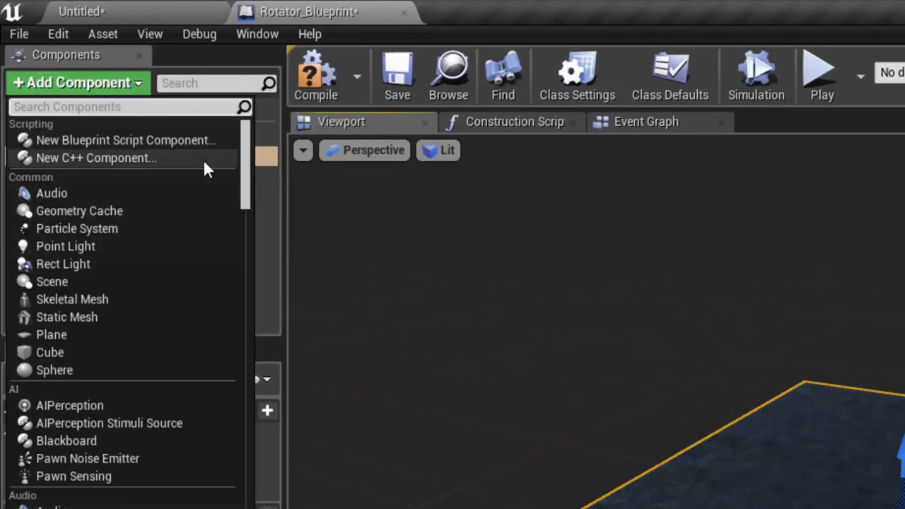
{"action": "scroll", "scroll_direction": "down", "scroll_amount": 3}
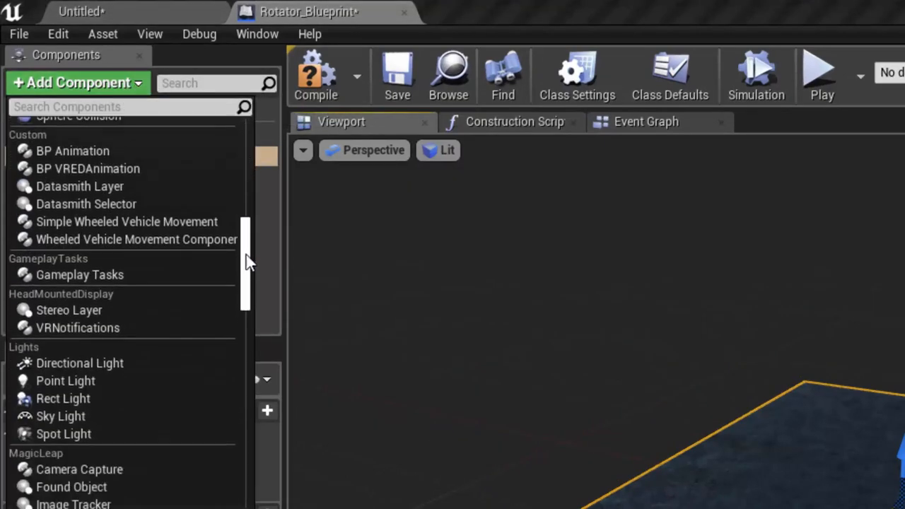
{"action": "scroll", "scroll_direction": "down", "scroll_amount": 3}
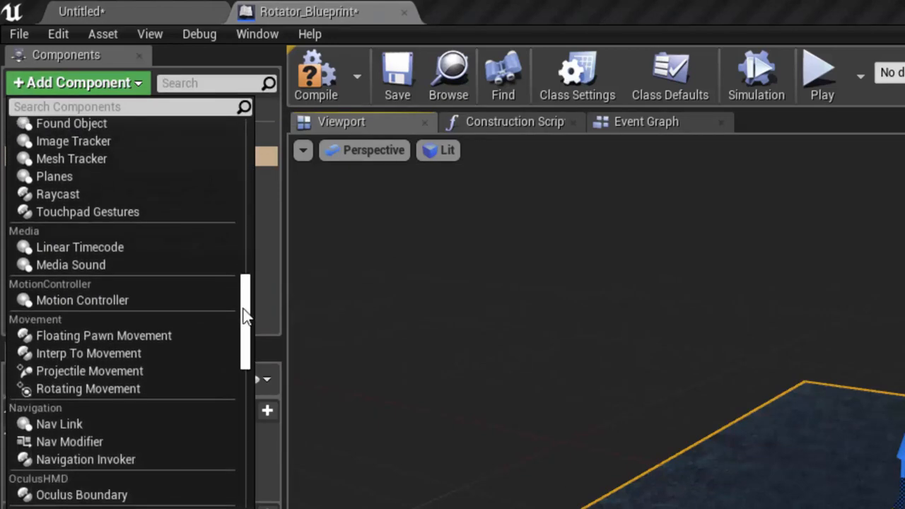
{"action": "scroll", "scroll_direction": "down", "scroll_amount": 3}
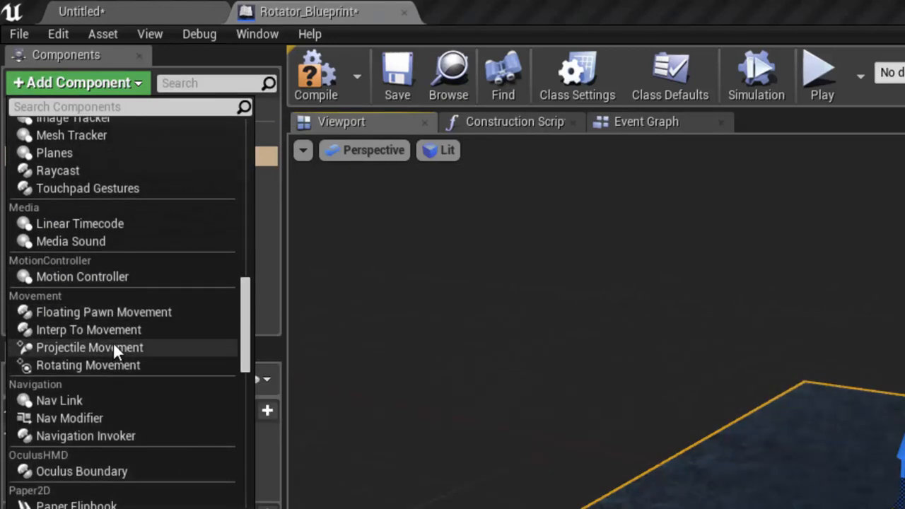
{"action": "mouse_move", "coordinate": [99, 366]}
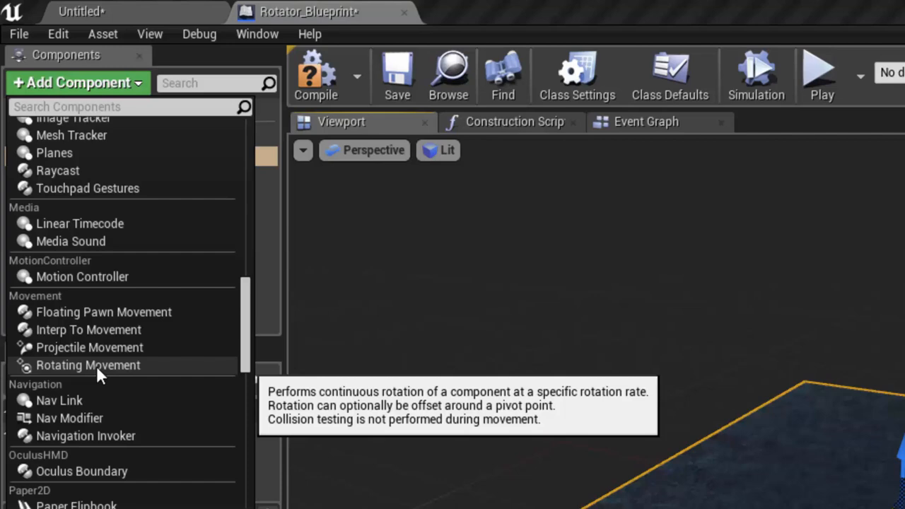
{"action": "mouse_move", "coordinate": [135, 380]}
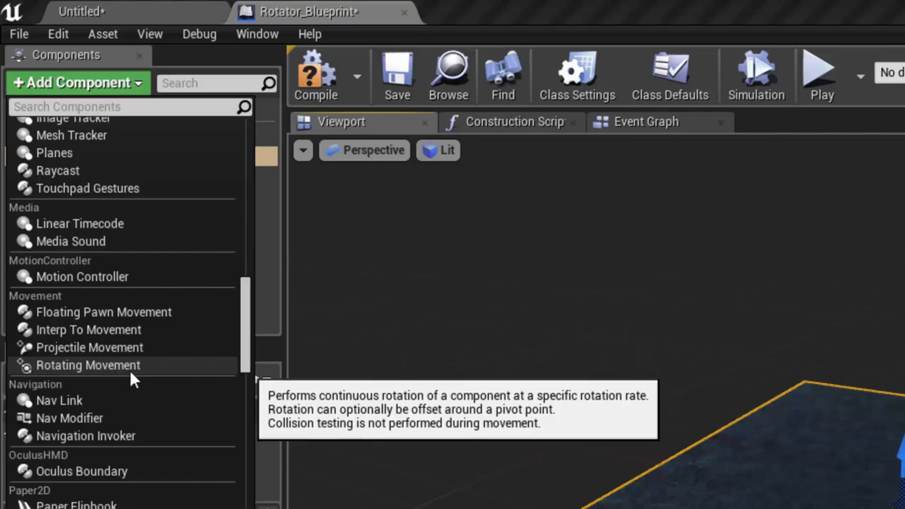
{"action": "mouse_move", "coordinate": [126, 316]}
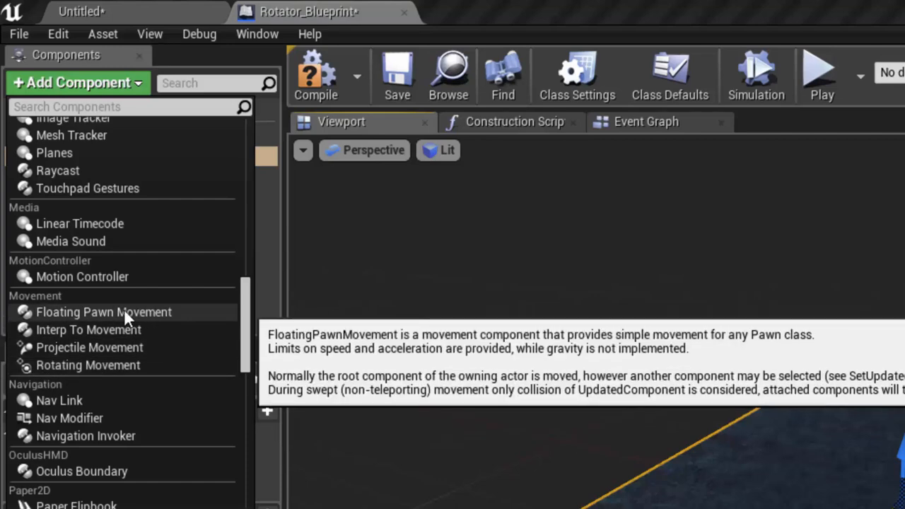
{"action": "mouse_move", "coordinate": [203, 319]}
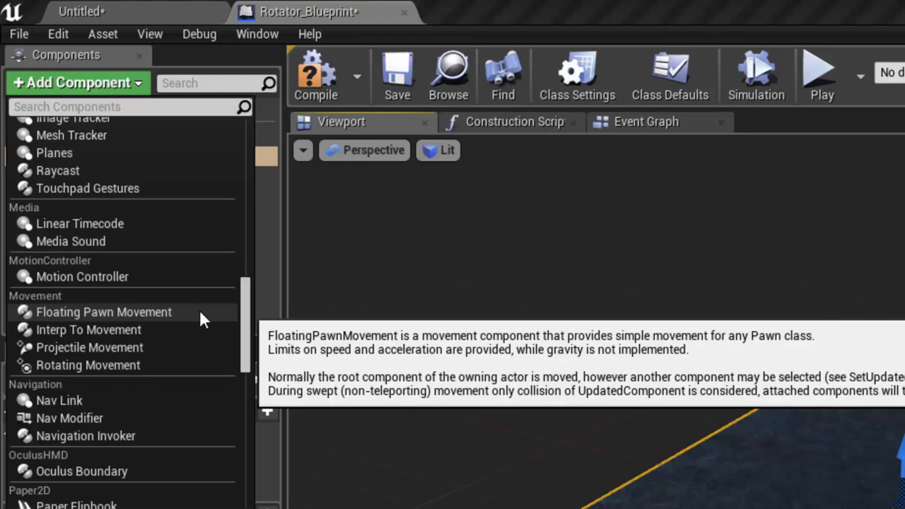
{"action": "mouse_move", "coordinate": [191, 324]}
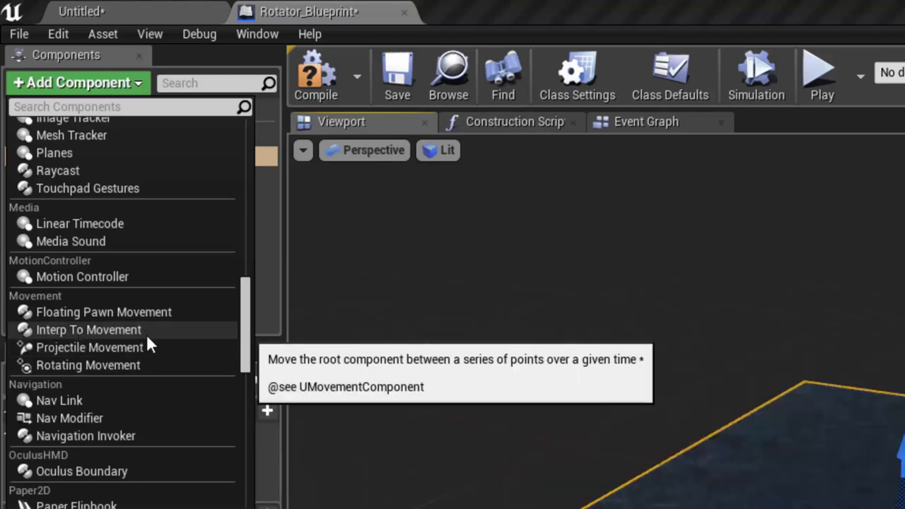
{"action": "mouse_move", "coordinate": [58, 370]}
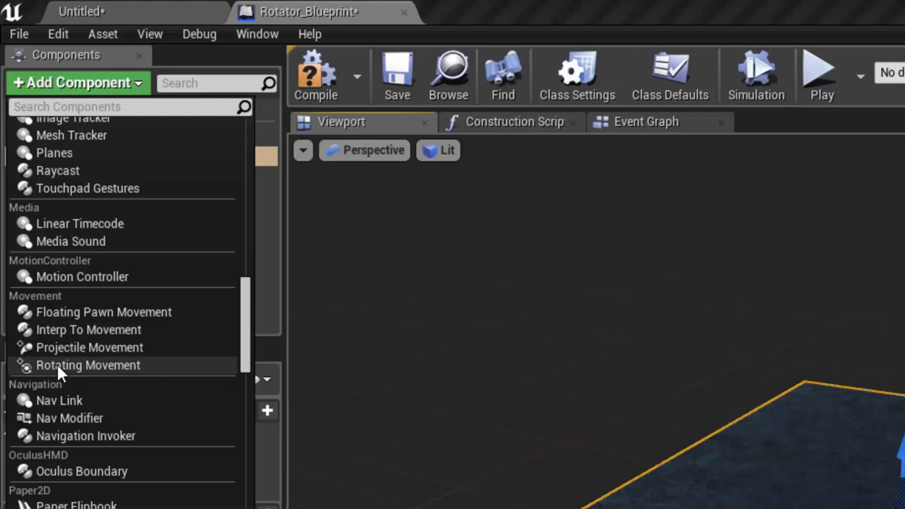
{"action": "left_click", "coordinate": [87, 364]}
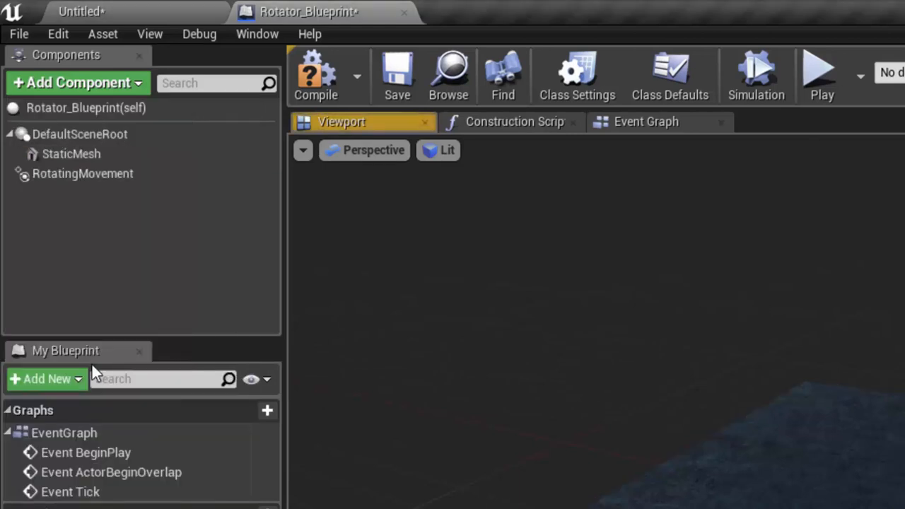
{"action": "mouse_move", "coordinate": [116, 85]}
{"action": "type", "text": "Rot"}
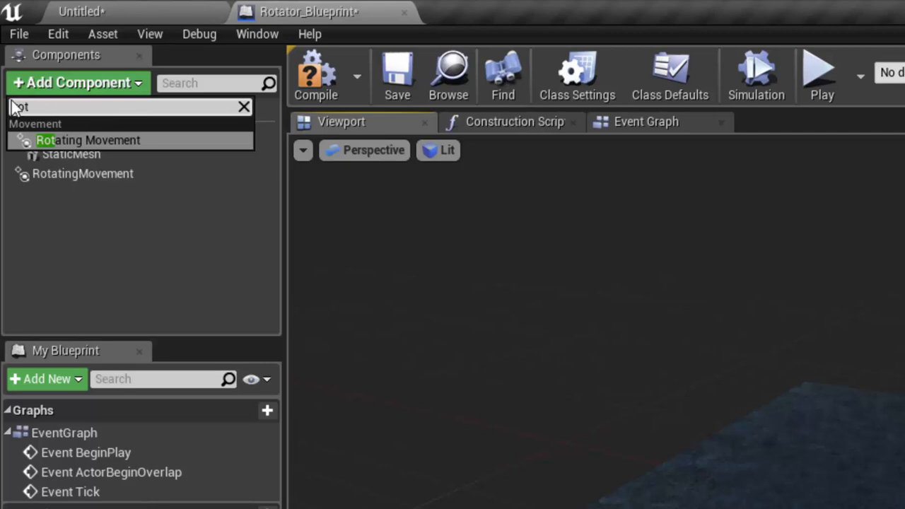
{"action": "mouse_move", "coordinate": [244, 110]}
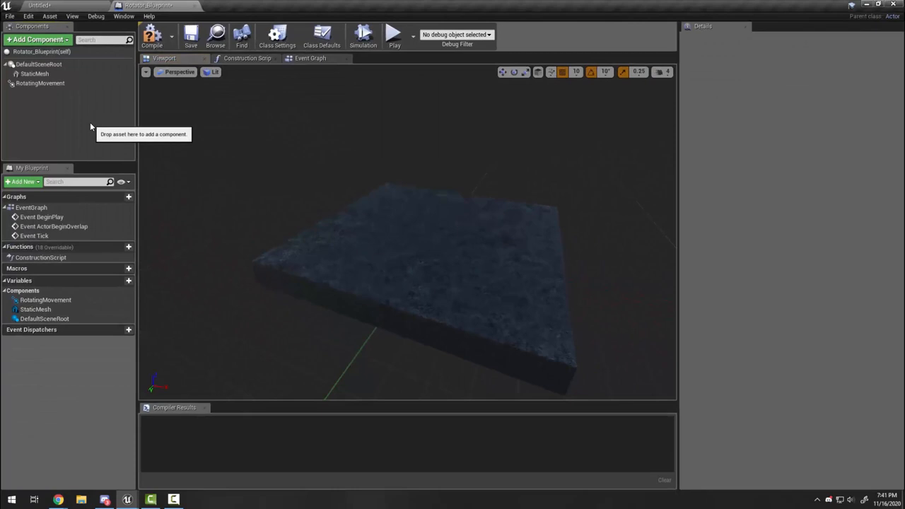
{"action": "mouse_move", "coordinate": [344, 122]}
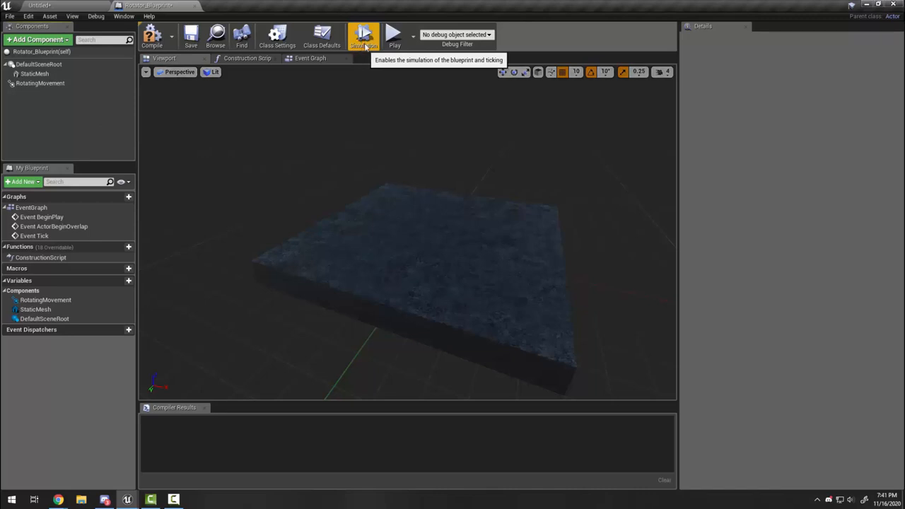
Step: Run Simulation to preview the spinning platform, then select the RotatingMovement component
{"action": "left_click", "coordinate": [362, 35]}
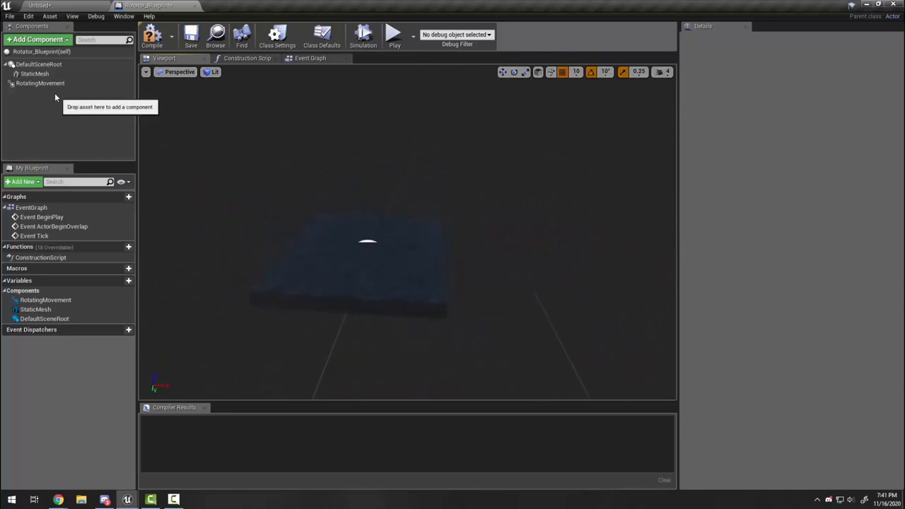
{"action": "mouse_move", "coordinate": [40, 83]}
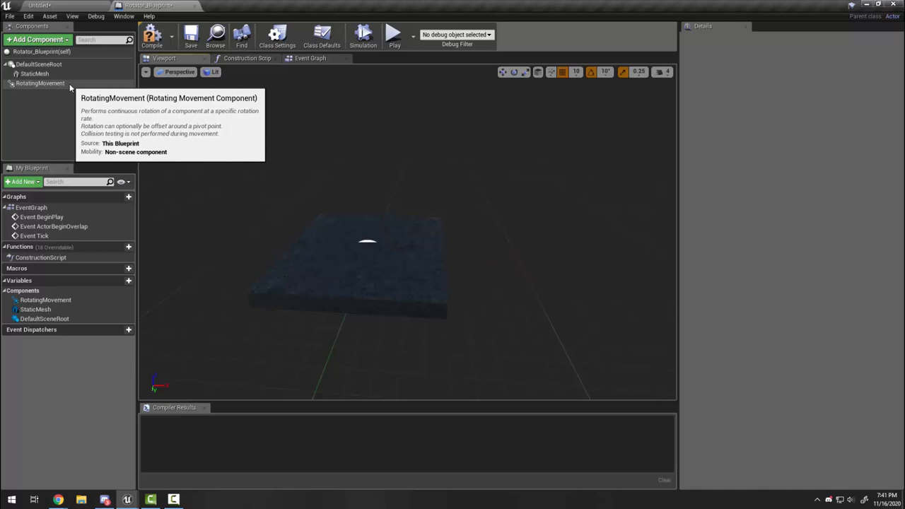
{"action": "left_click", "coordinate": [40, 84]}
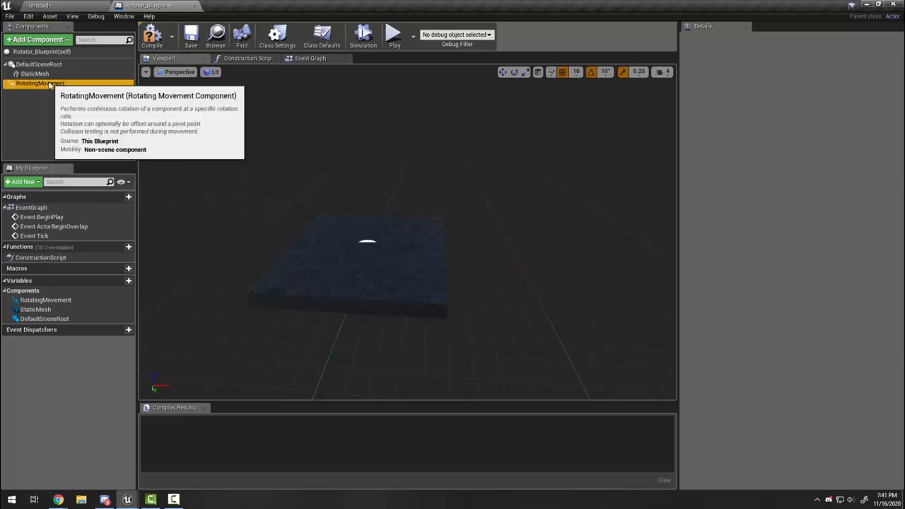
{"action": "left_click", "coordinate": [39, 85]}
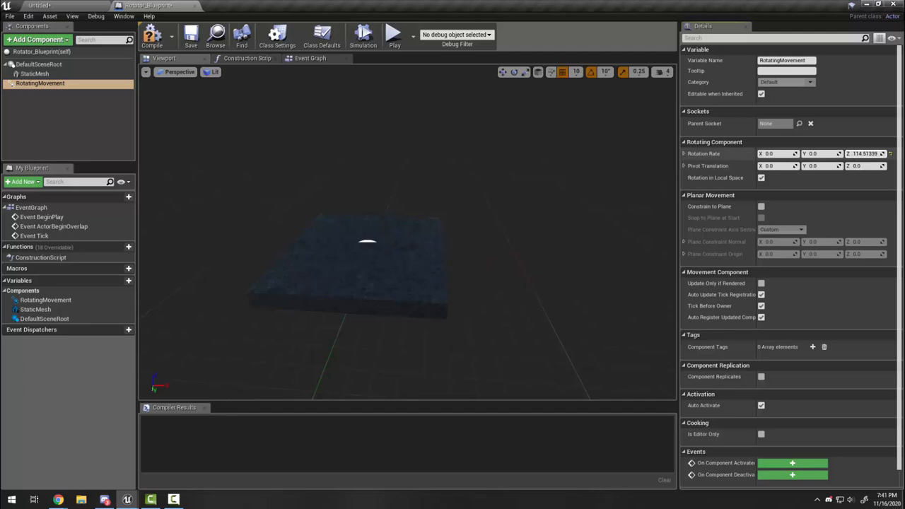
{"action": "mouse_move", "coordinate": [362, 35]}
{"action": "type", "text": "60"}
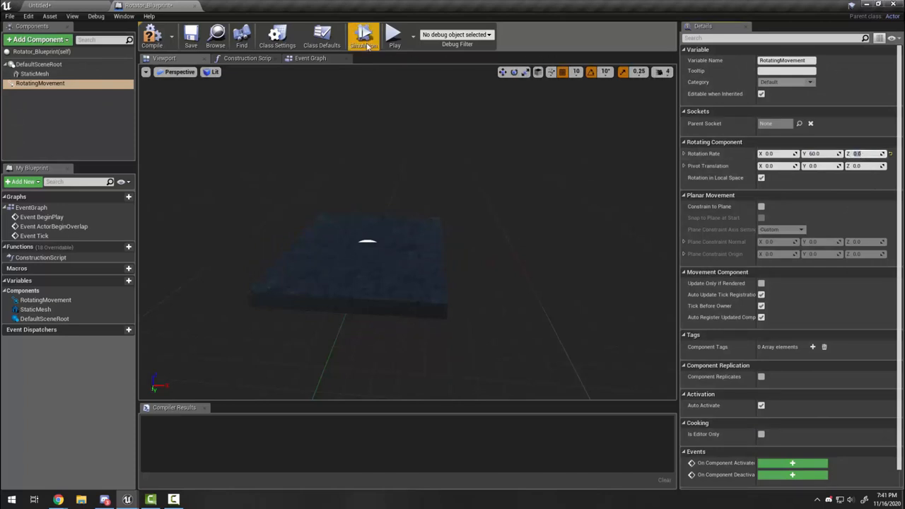
Step: Set the RotatingMovement Rotation Rate to X 0, Y 0, Z 100 and compile
{"action": "left_click", "coordinate": [362, 36]}
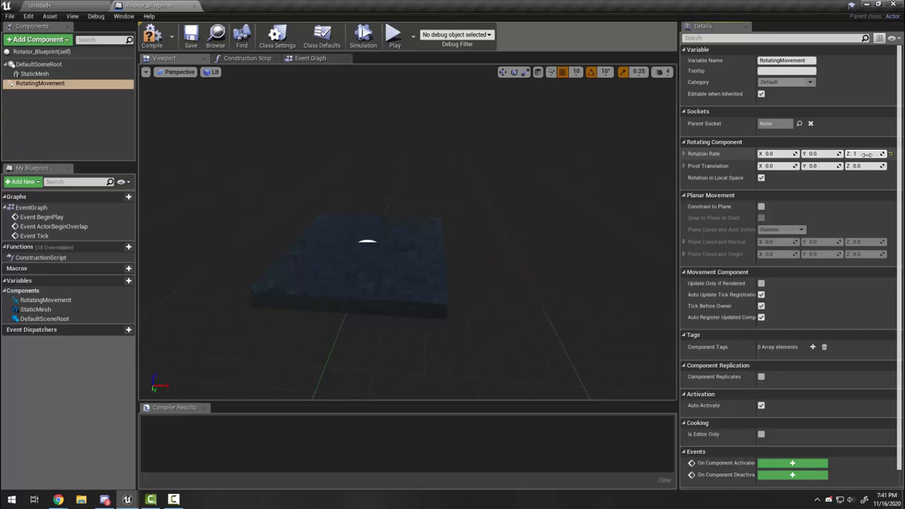
{"action": "left_click", "coordinate": [362, 37]}
{"action": "type", "text": "00.0"}
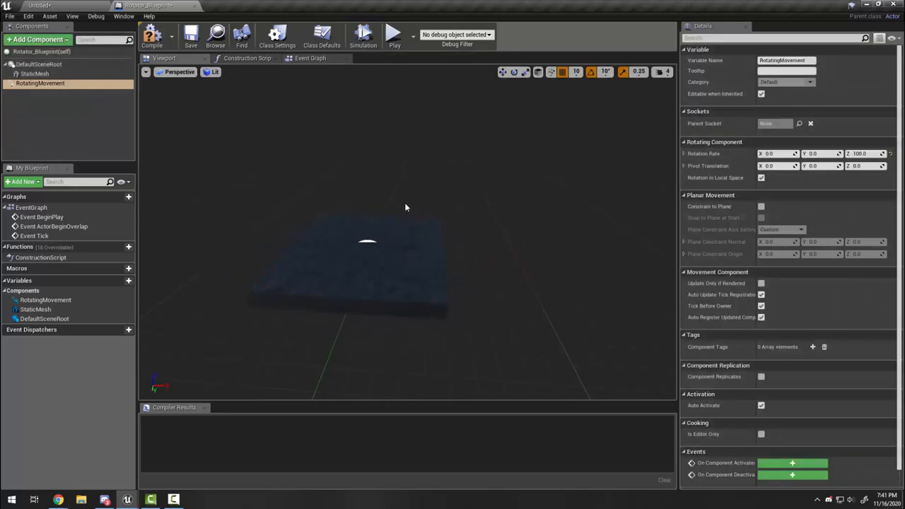
{"action": "left_click", "coordinate": [153, 38]}
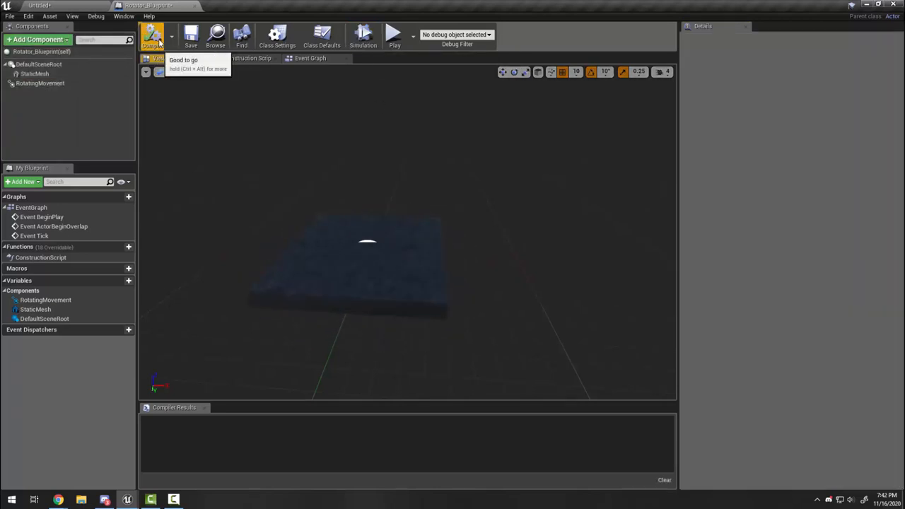
Step: Compile Rotator_Blueprint, then switch back to the Untitled level tab
{"action": "left_click", "coordinate": [150, 37]}
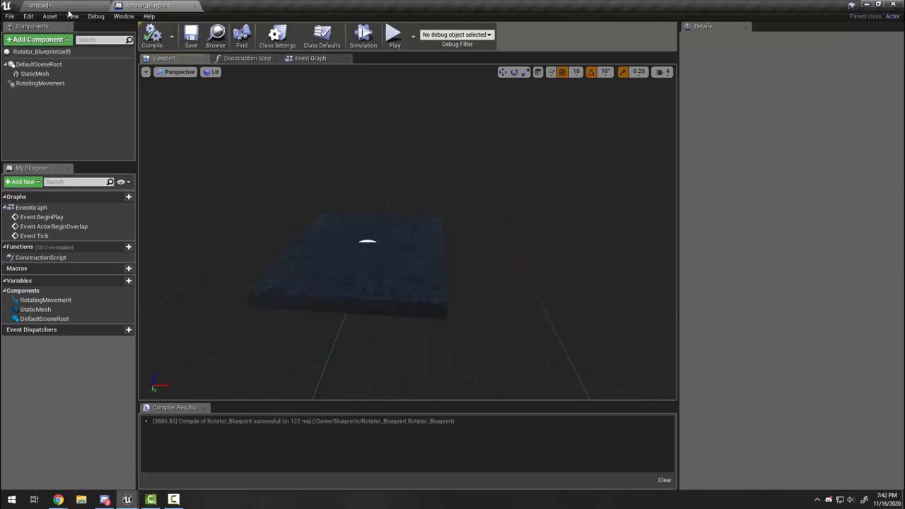
{"action": "left_click", "coordinate": [41, 7]}
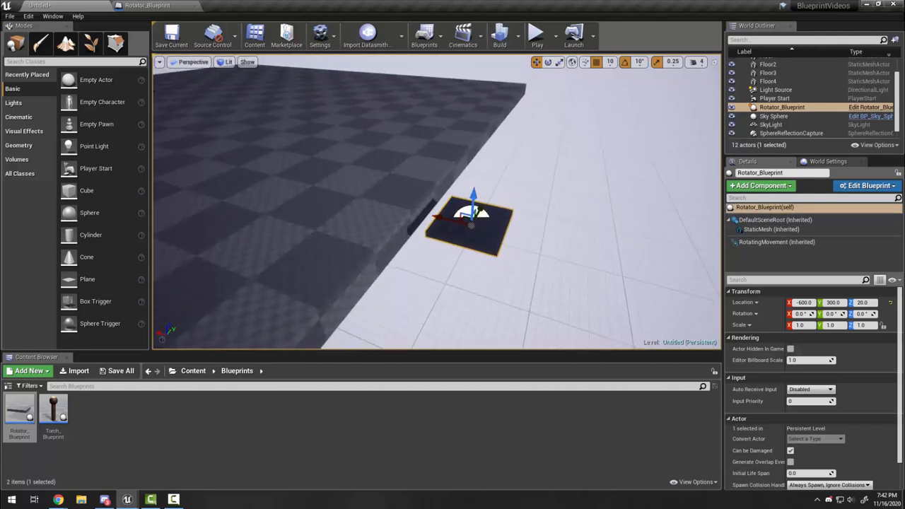
Step: Select the placed platform's StaticMesh component, scaled 5, 1, 0.1
{"action": "left_click", "coordinate": [766, 229]}
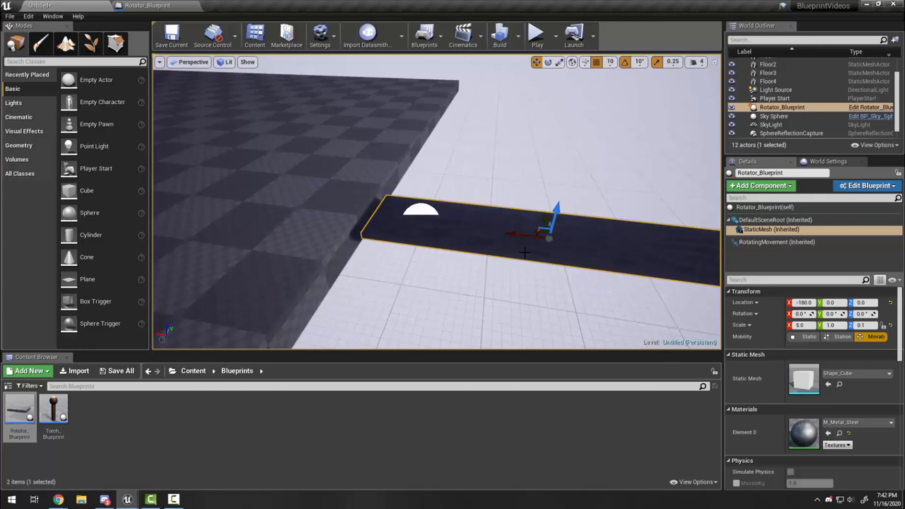
{"action": "mouse_move", "coordinate": [756, 229]}
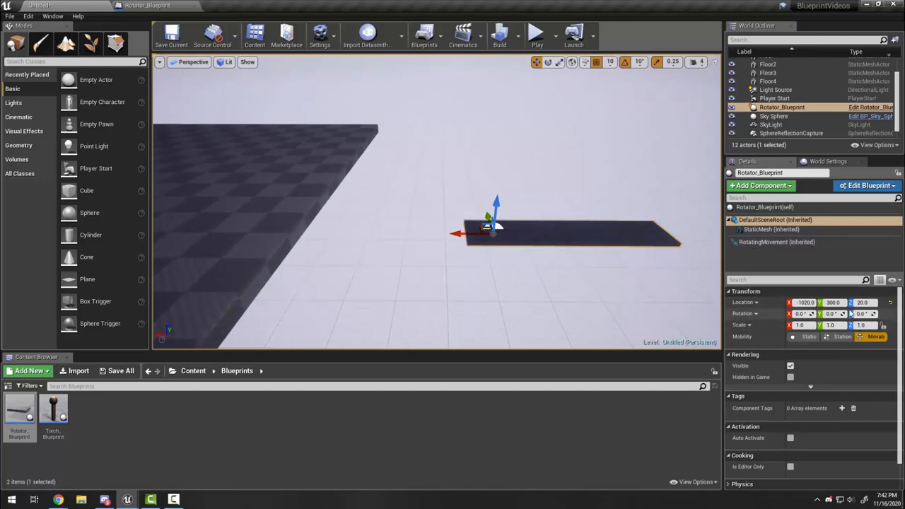
{"action": "mouse_move", "coordinate": [534, 34]}
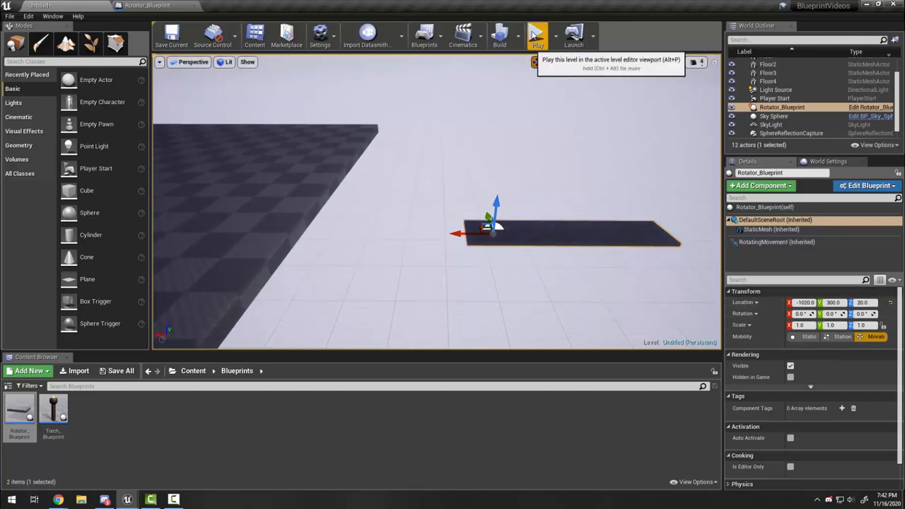
{"action": "left_click", "coordinate": [532, 34]}
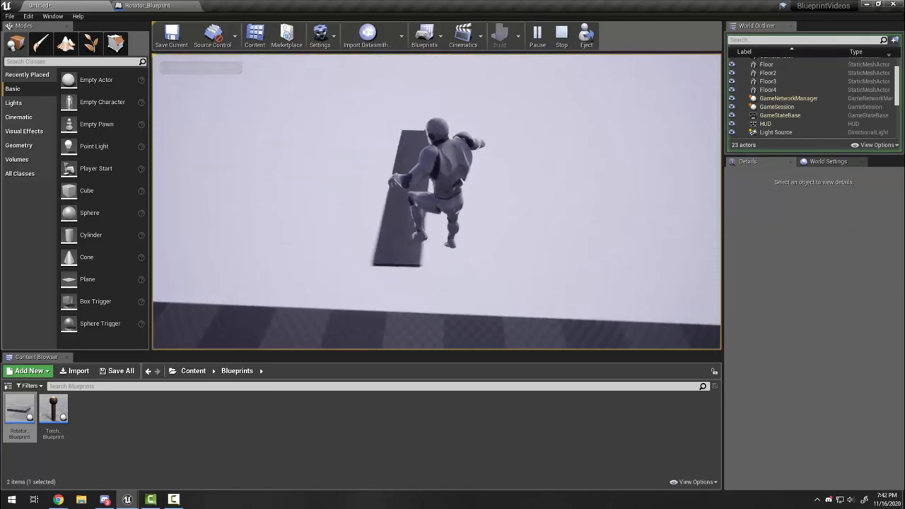
{"action": "left_click", "coordinate": [558, 35]}
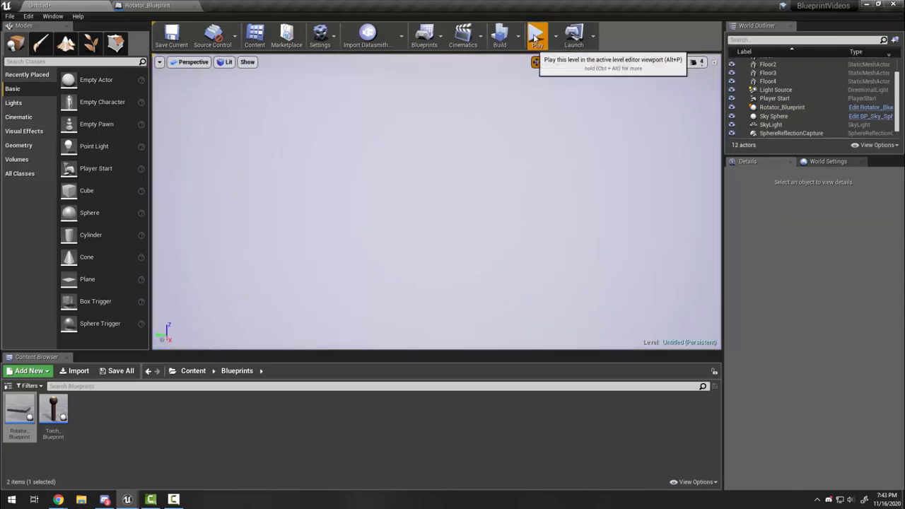
{"action": "left_click", "coordinate": [535, 33]}
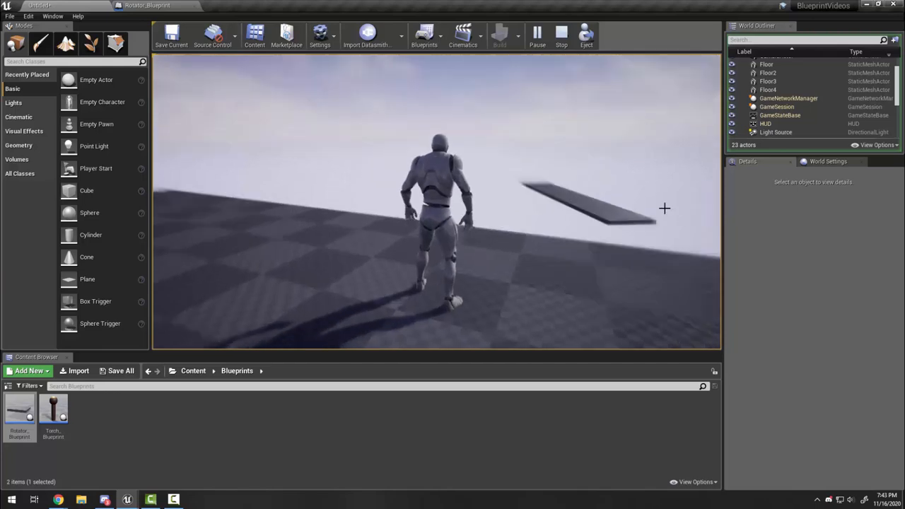
{"action": "left_click", "coordinate": [555, 35]}
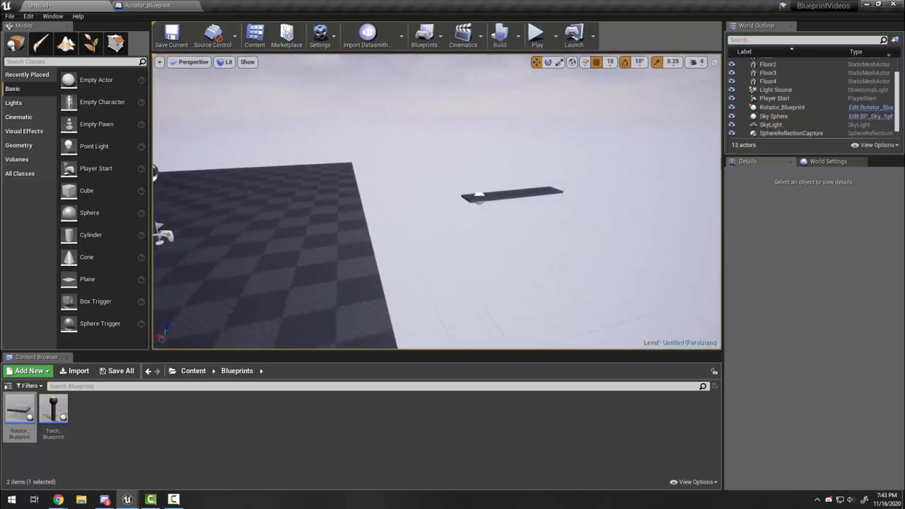
Step: Set Rotator_Blueprint2's rotation rate to Y 100, Z 0, raise it to Z 550 and rotate 80°
{"action": "left_click", "coordinate": [509, 193]}
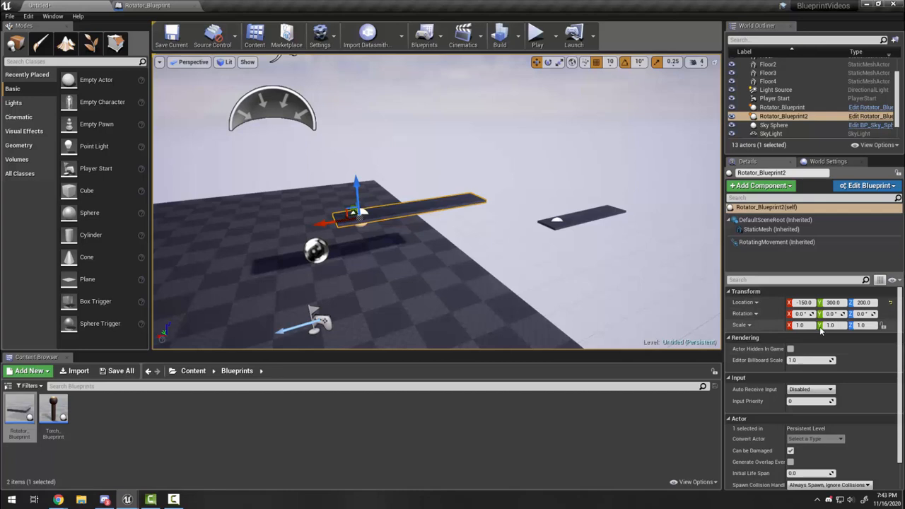
{"action": "left_click", "coordinate": [769, 241]}
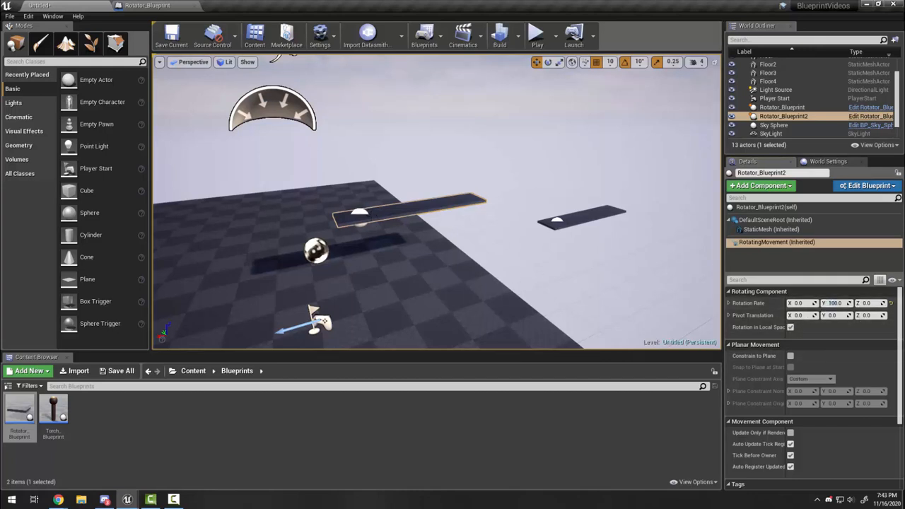
{"action": "left_click", "coordinate": [762, 229]}
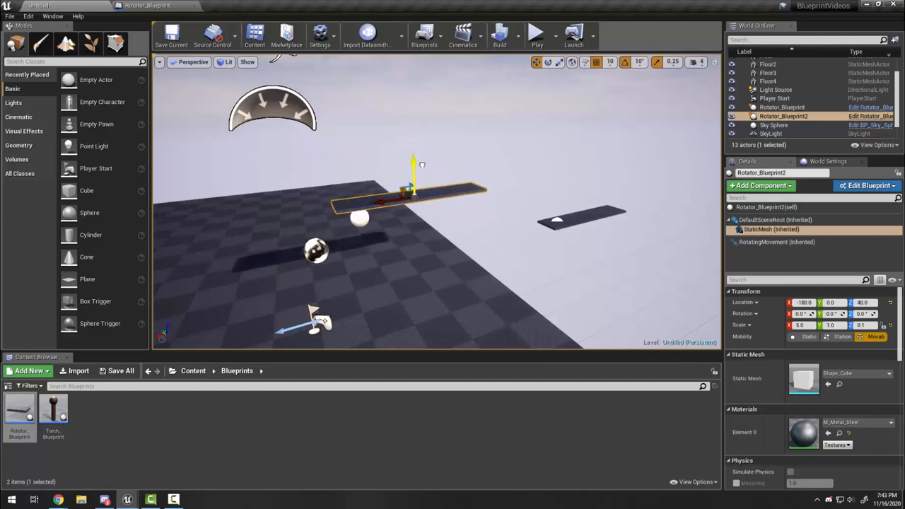
{"action": "left_click", "coordinate": [769, 219]}
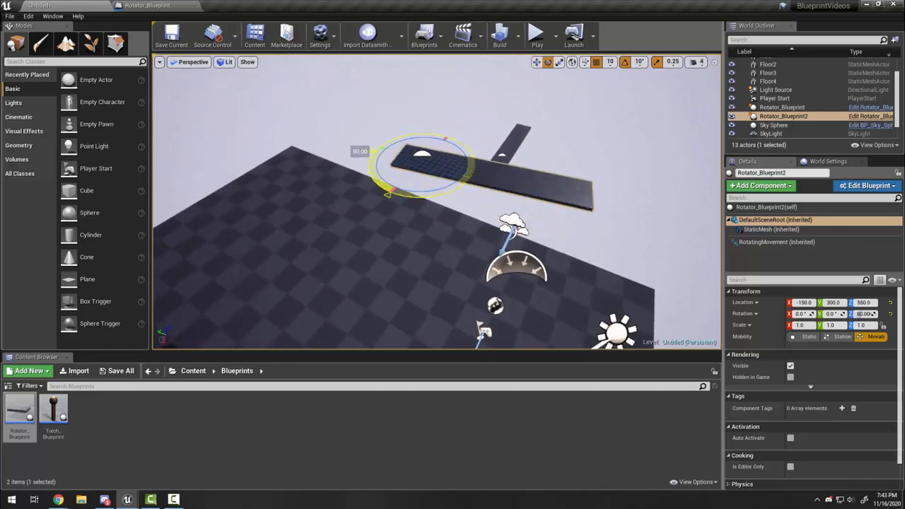
{"action": "left_click", "coordinate": [533, 34]}
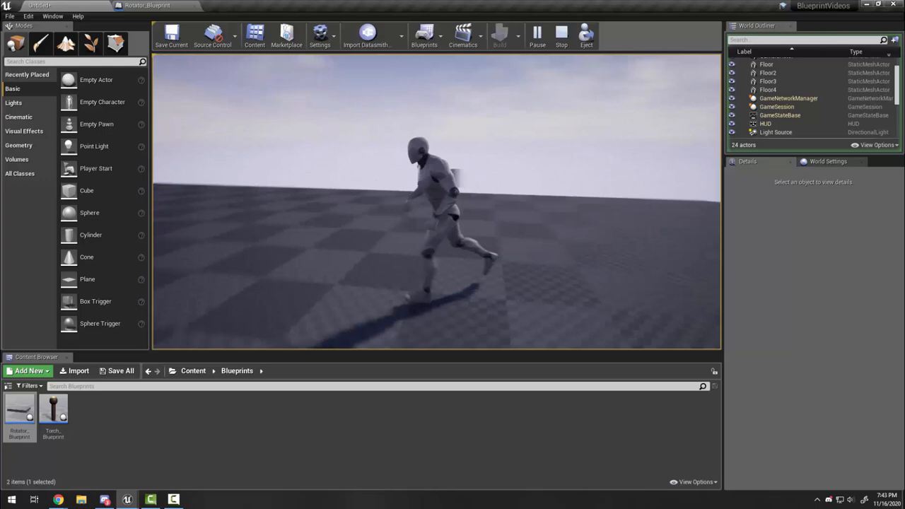
{"action": "left_click", "coordinate": [557, 34]}
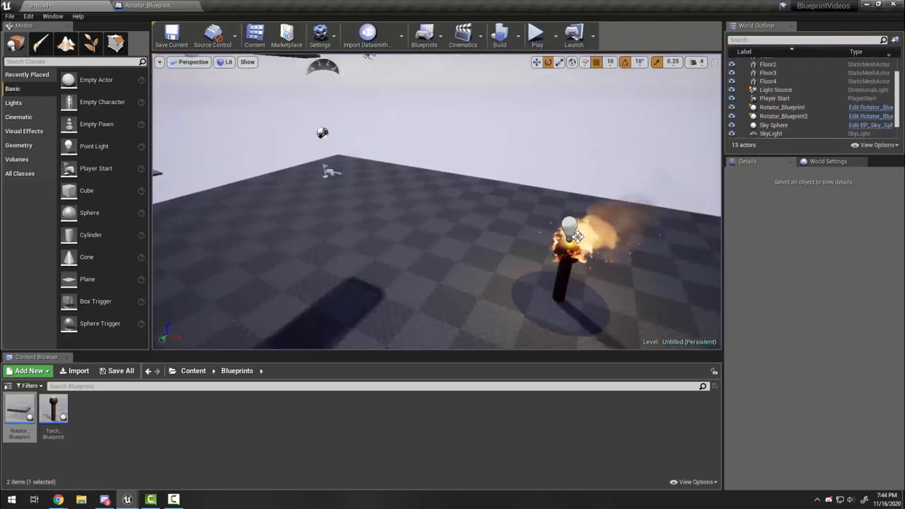